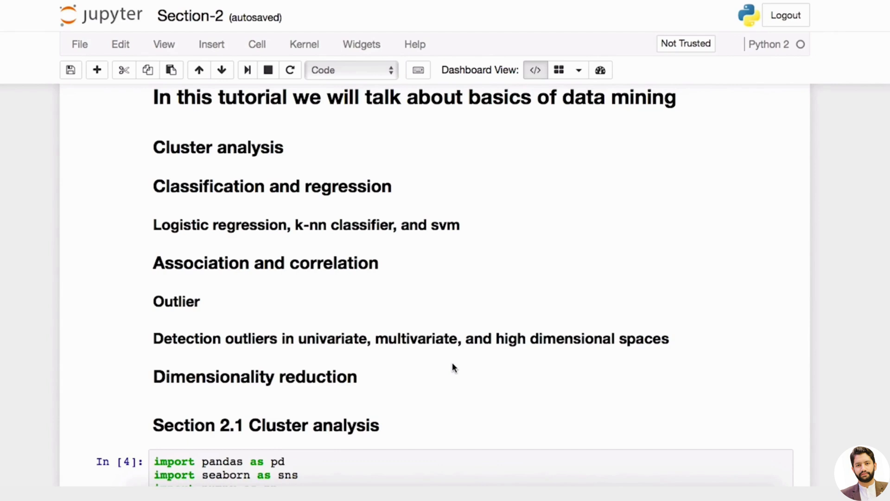
Re-run the imports cell and the single_family_home_values.csv read_csv cell.
{"action": "scroll", "scroll_direction": "down", "scroll_amount": 3}
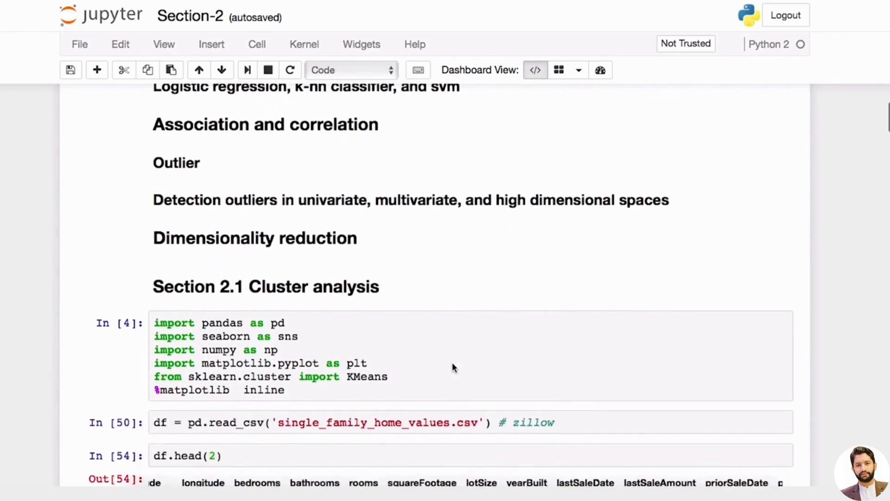
{"action": "scroll", "scroll_direction": "down", "scroll_amount": 3}
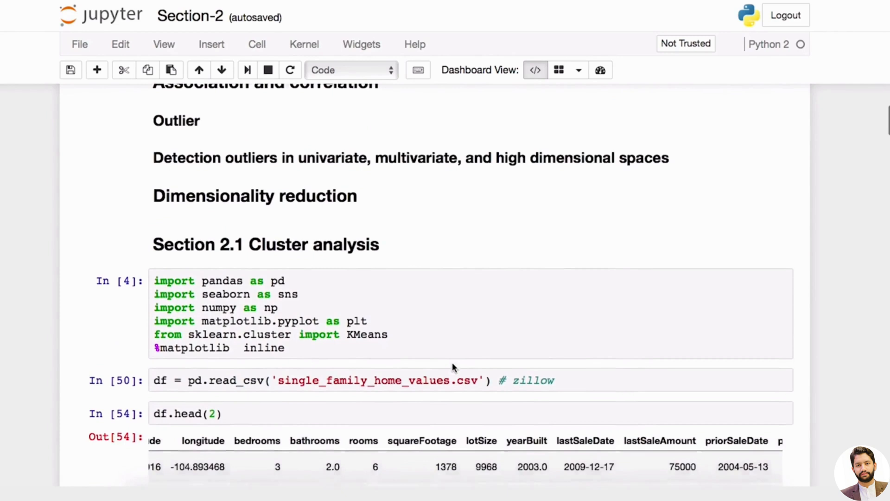
{"action": "scroll", "scroll_direction": "up", "scroll_amount": 3}
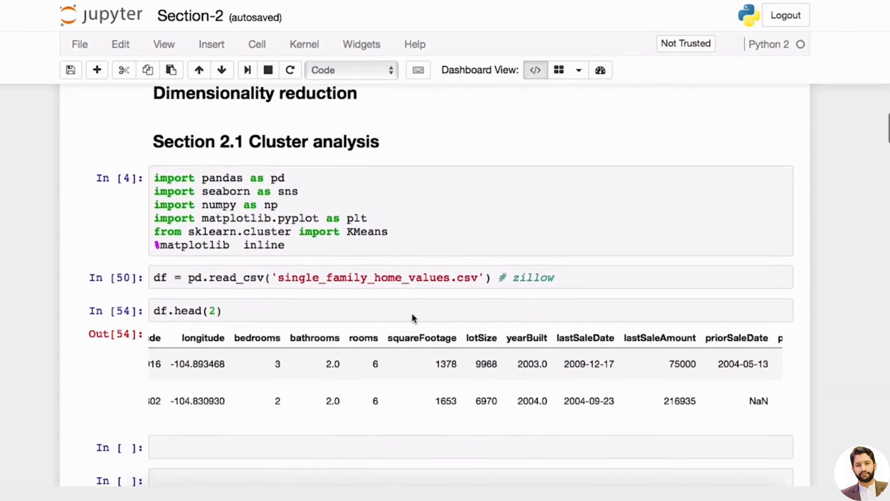
{"action": "mouse_move", "coordinate": [258, 282]}
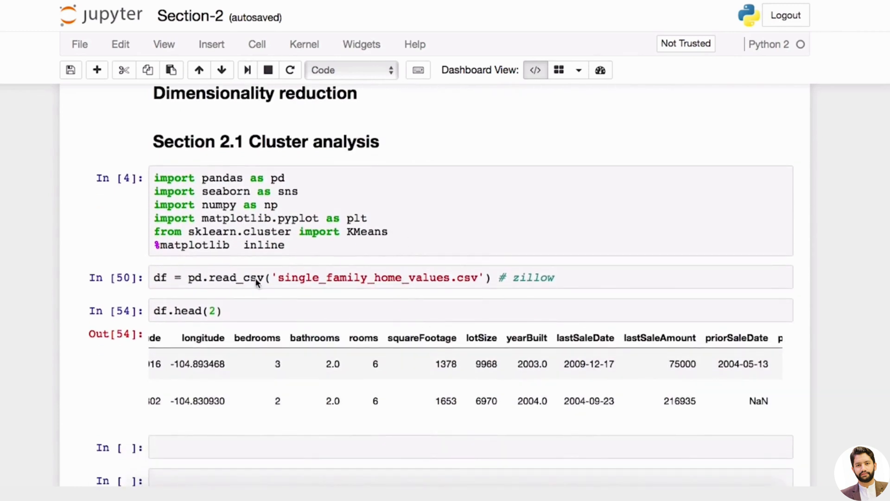
{"action": "double_click", "coordinate": [358, 278]}
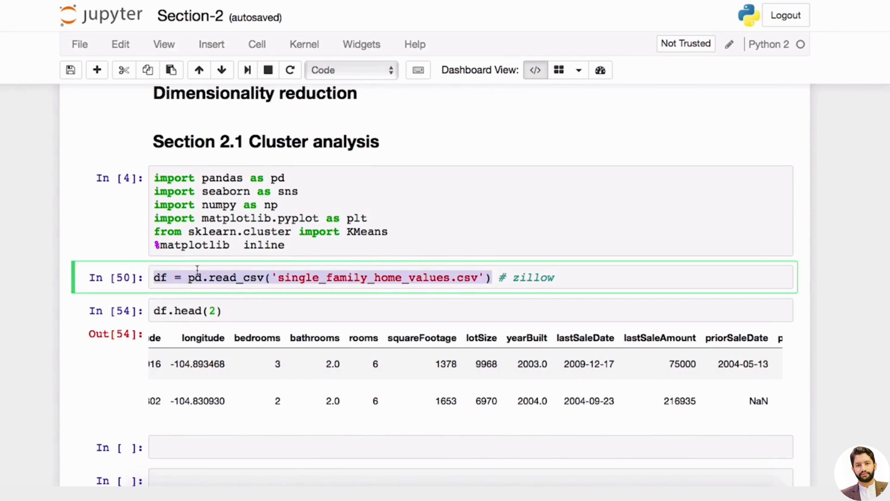
{"action": "mouse_move", "coordinate": [210, 268]}
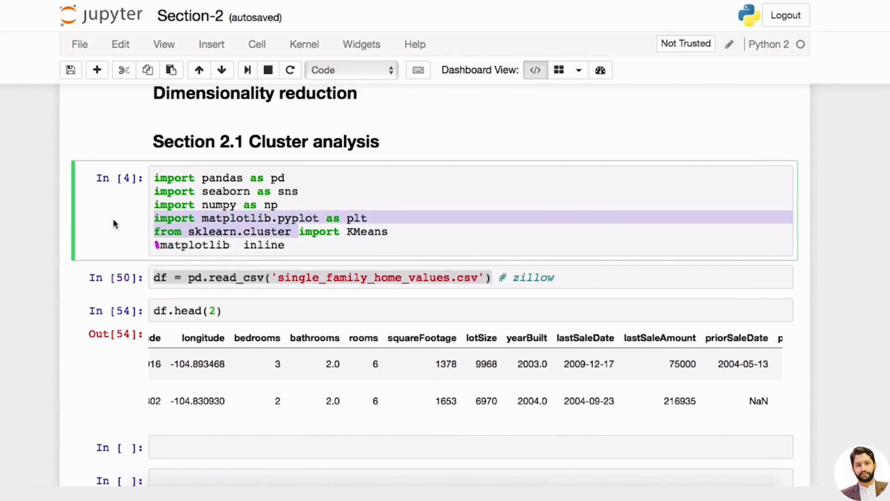
{"action": "left_click", "coordinate": [396, 245]}
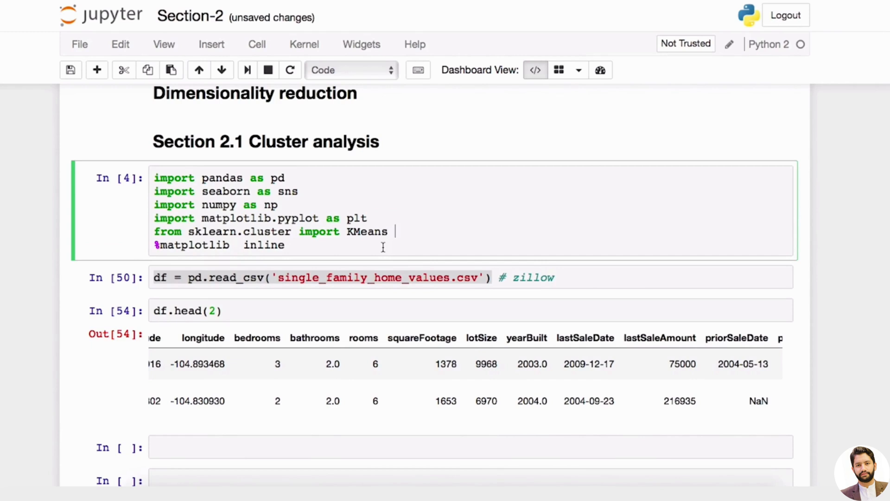
{"action": "scroll", "scroll_direction": "down", "scroll_amount": 3}
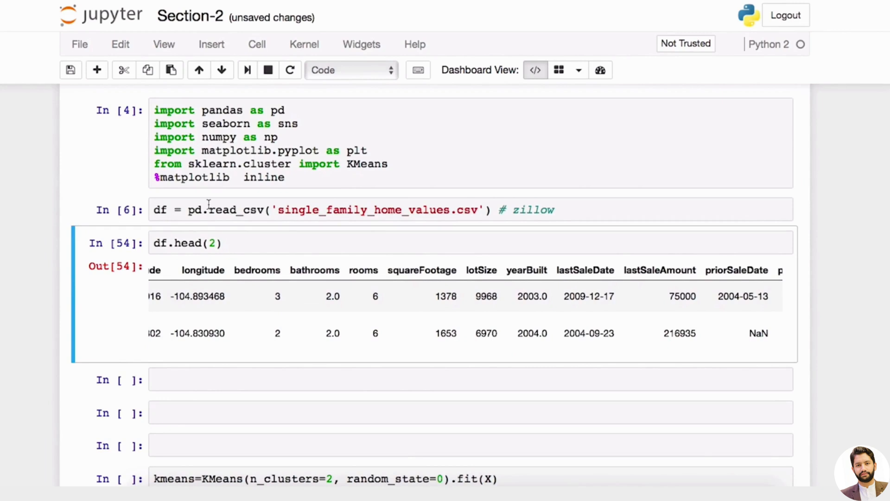
Rerun df.head(2) and add df.info() and df.describe() summaries of the 15000-row dataset.
{"action": "left_click", "coordinate": [216, 210]}
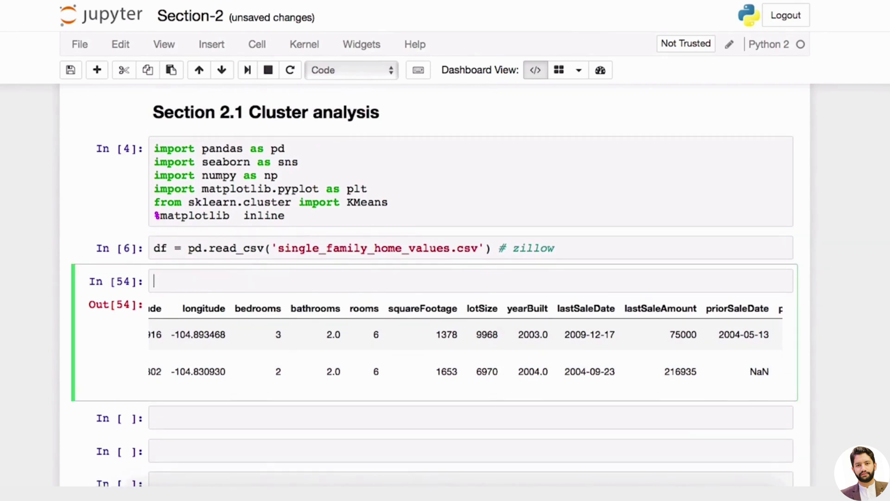
{"action": "type", "text": "df.head(2)"}
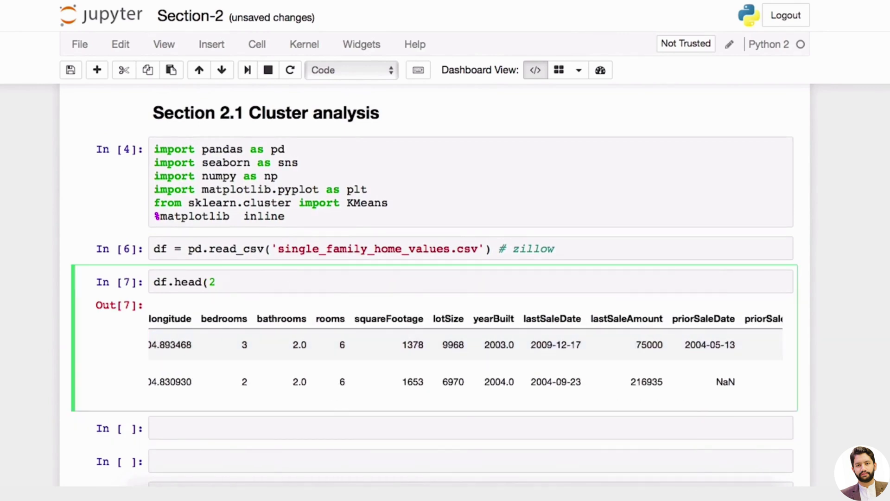
{"action": "type", "text": "df.info("}
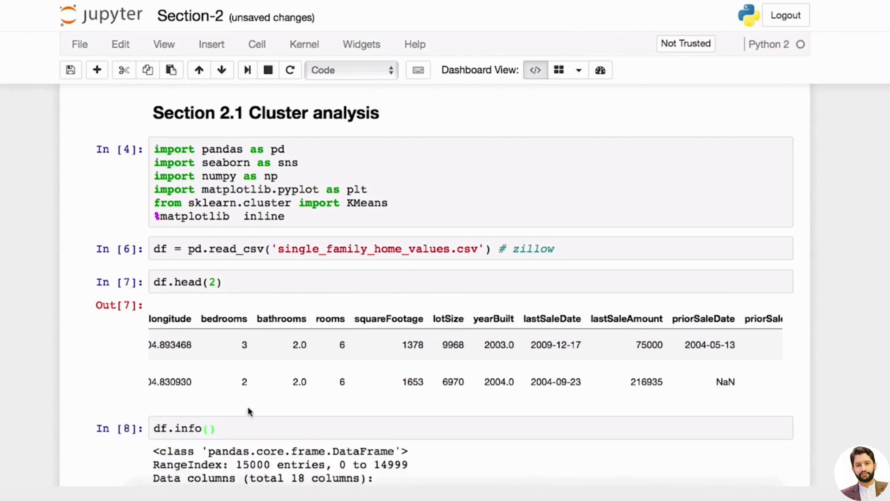
{"action": "scroll", "scroll_direction": "down", "scroll_amount": 3}
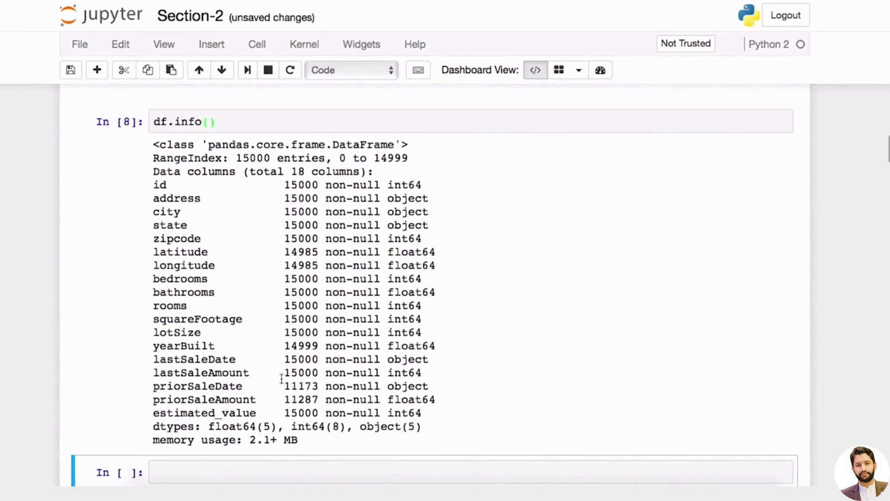
{"action": "mouse_move", "coordinate": [279, 372]}
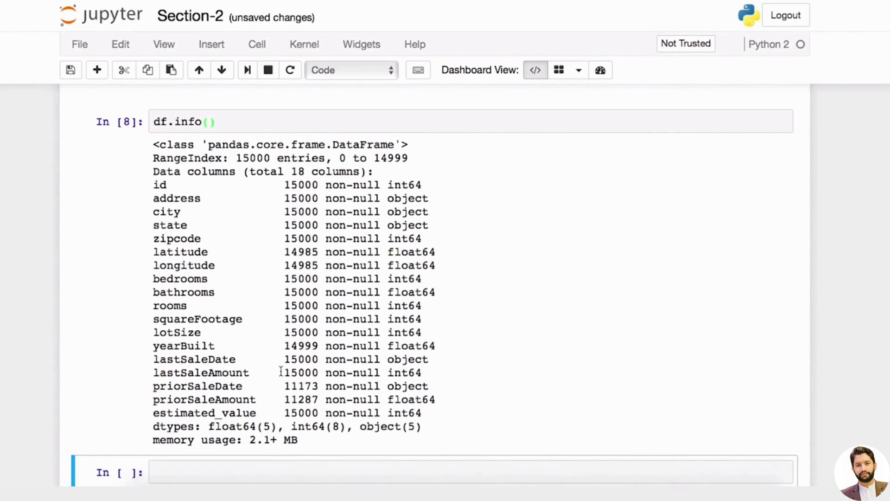
{"action": "type", "text": "df.describe("}
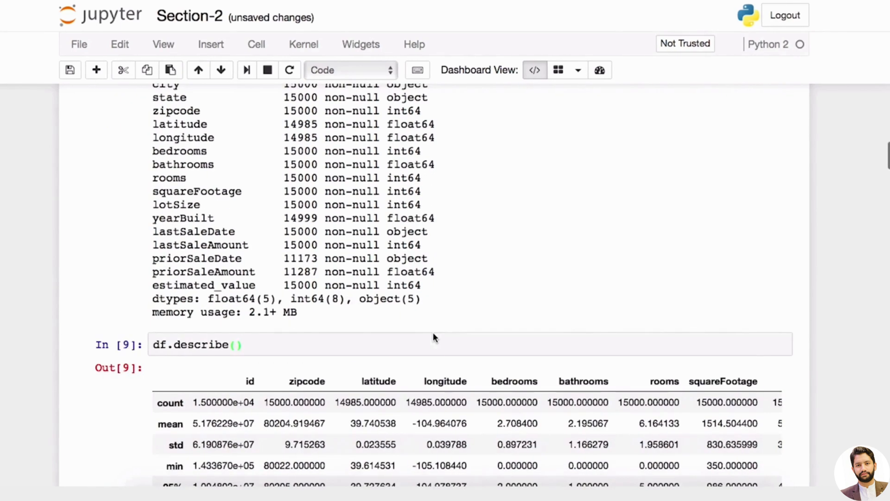
Review the describe() statistics and pick out the estimated_value column heading.
{"action": "scroll", "scroll_direction": "down", "scroll_amount": 3}
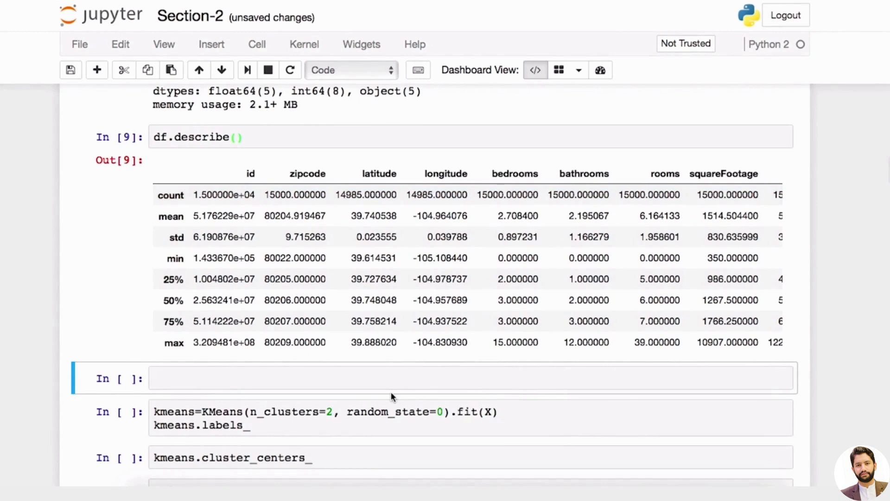
{"action": "scroll", "scroll_direction": "up", "scroll_amount": 3}
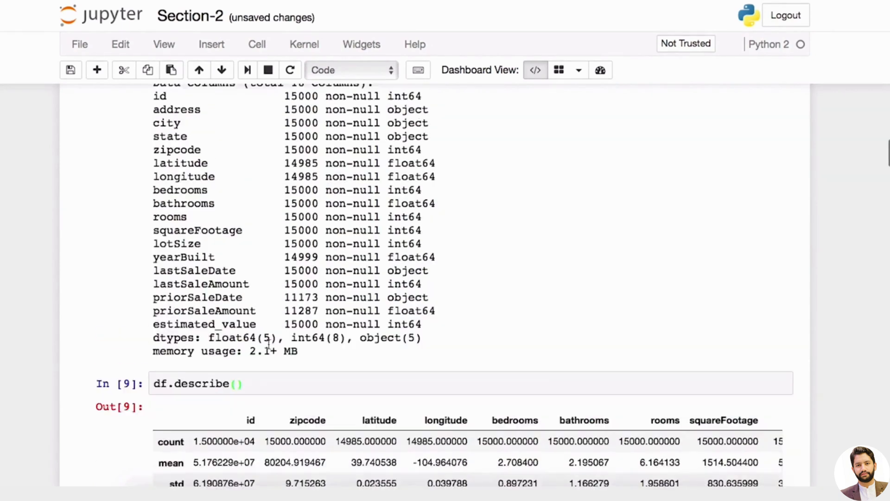
{"action": "scroll", "scroll_direction": "down", "scroll_amount": 3}
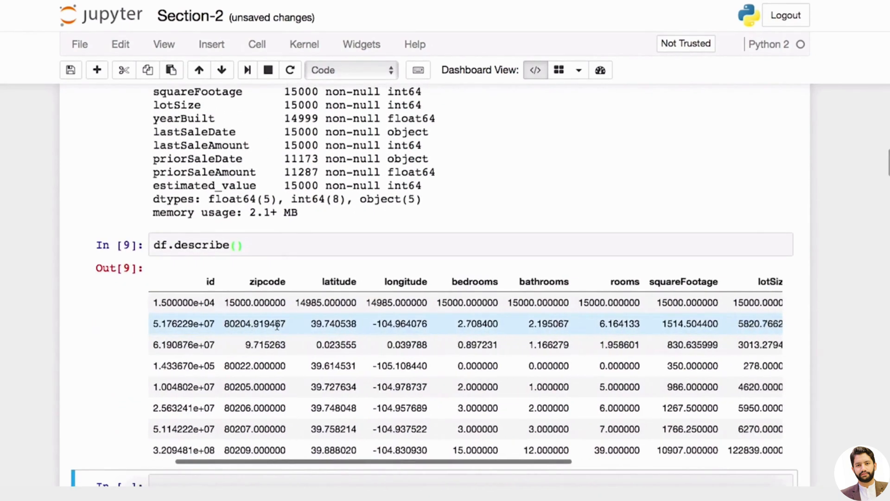
{"action": "scroll", "scroll_direction": "right", "scroll_amount": 3}
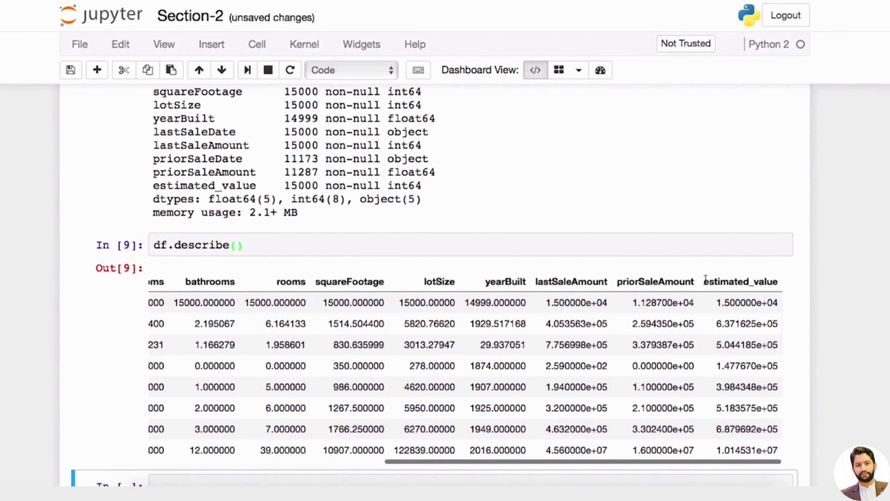
{"action": "double_click", "coordinate": [740, 281]}
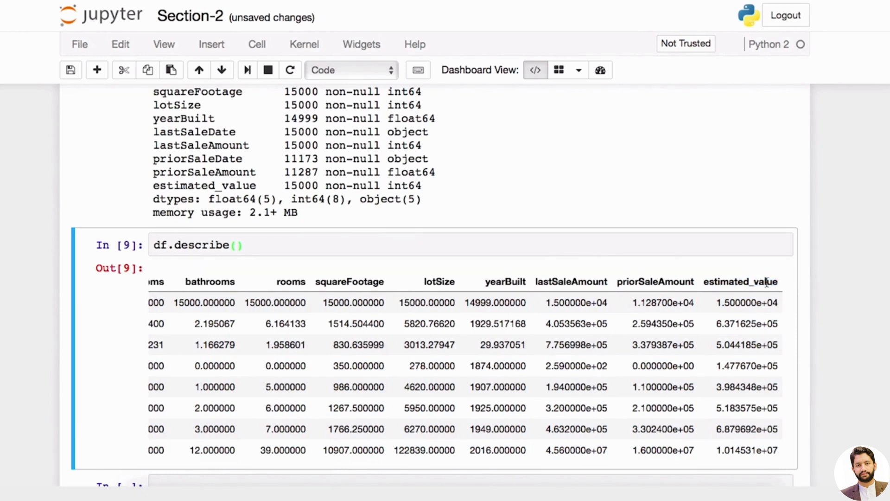
{"action": "mouse_move", "coordinate": [365, 287]}
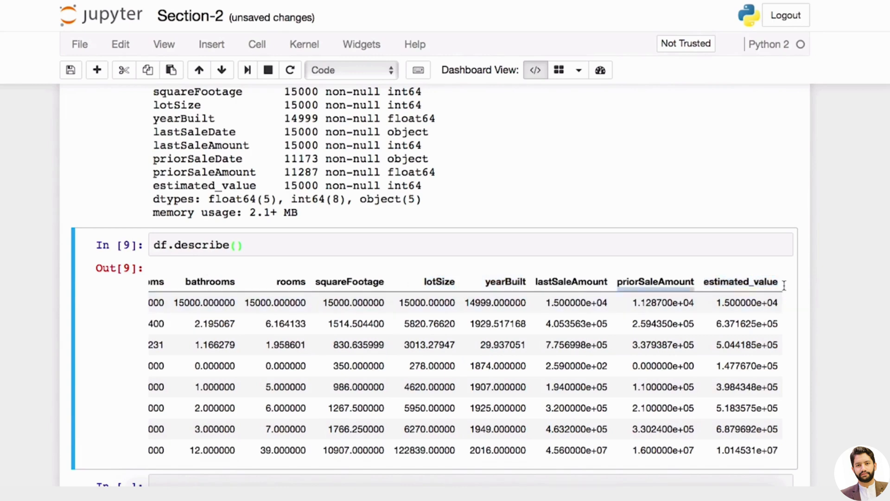
{"action": "double_click", "coordinate": [740, 281]}
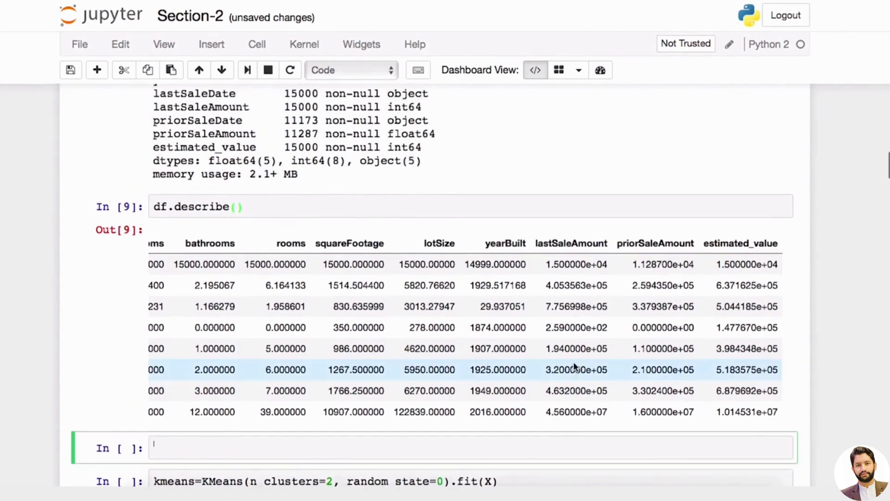
Write df.drop('estimated_value', inplace=True) using the drop completion.
{"action": "type", "text": "df"}
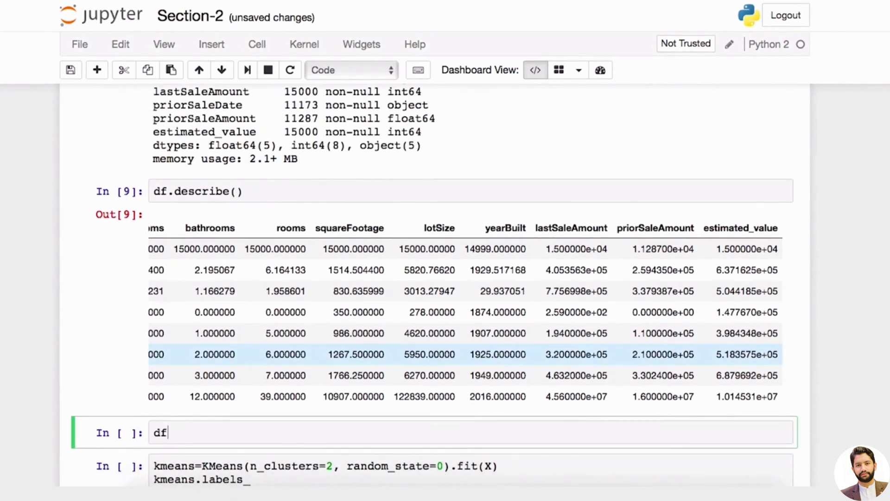
{"action": "type", "text": ".dr"}
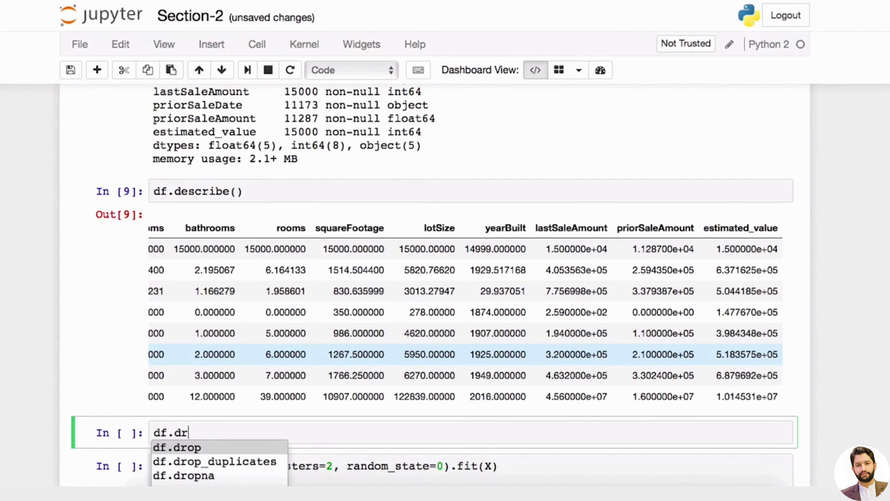
{"action": "left_click", "coordinate": [179, 447]}
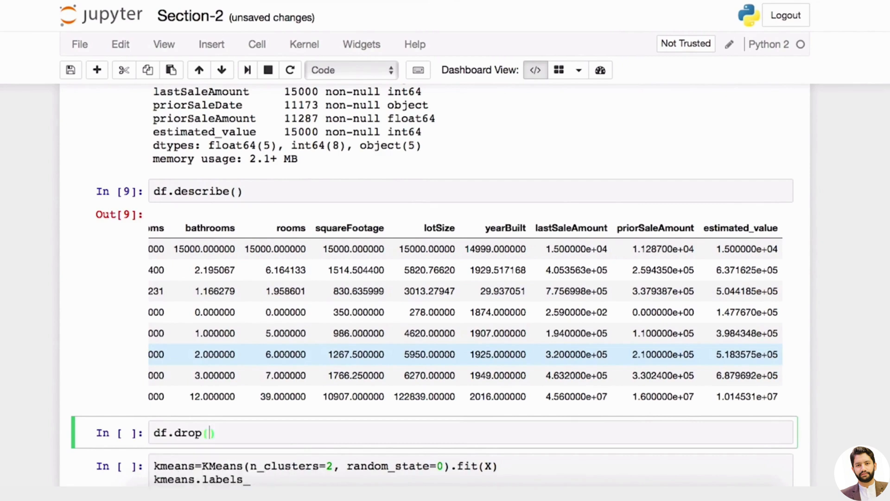
{"action": "type", "text": "'est'"}
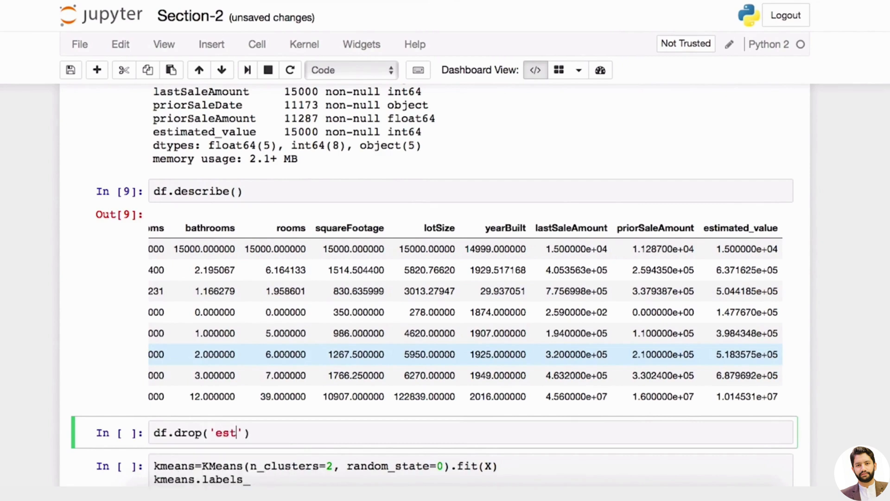
{"action": "type", "text": "imated"}
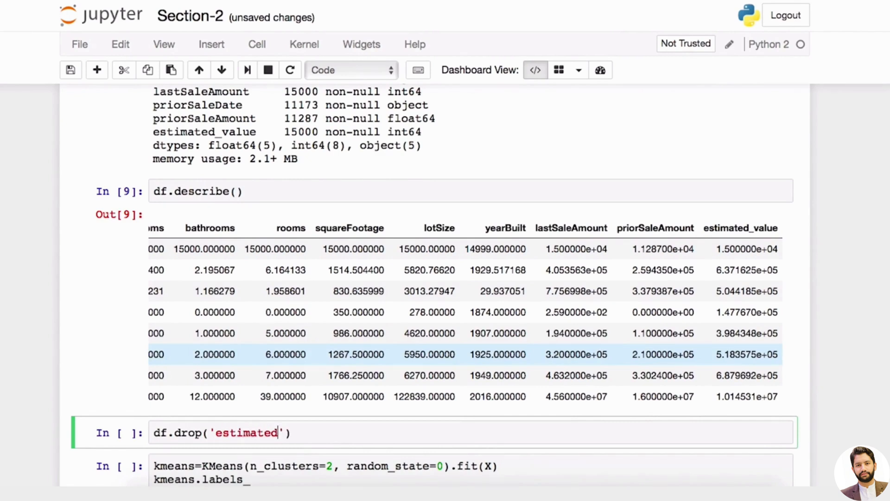
{"action": "type", "text": "_value"}
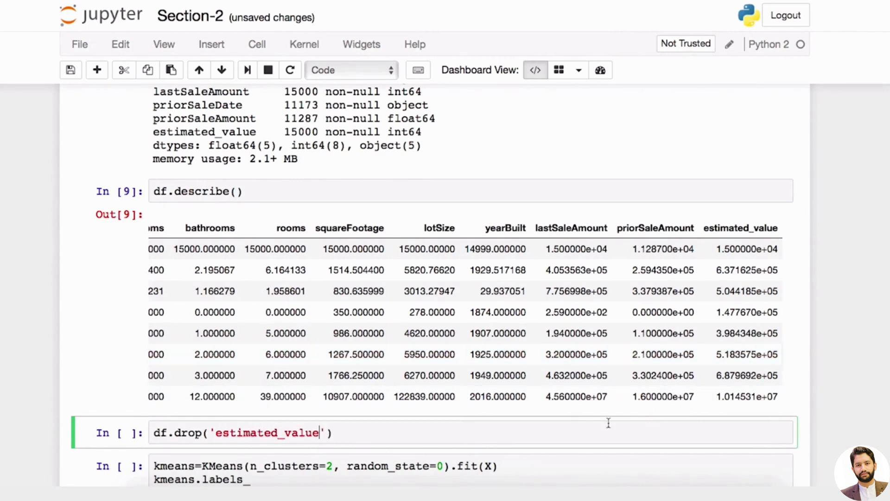
{"action": "type", "text": ", inp"}
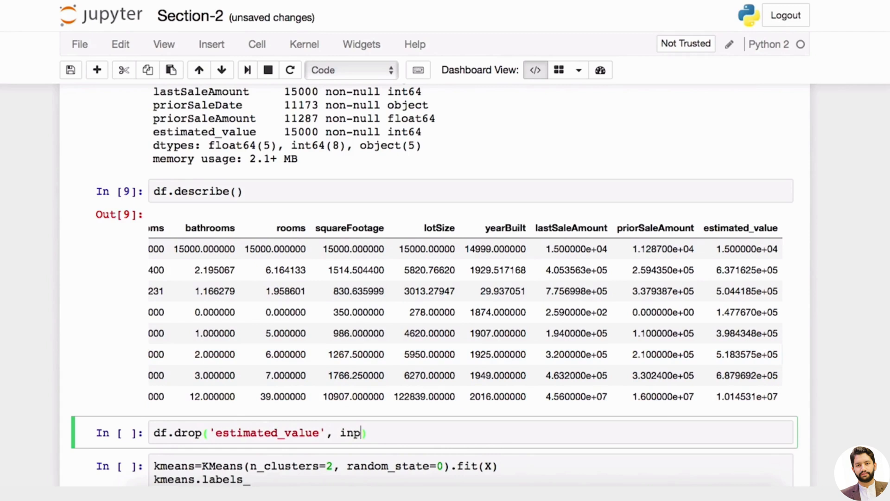
{"action": "type", "text": "lace="}
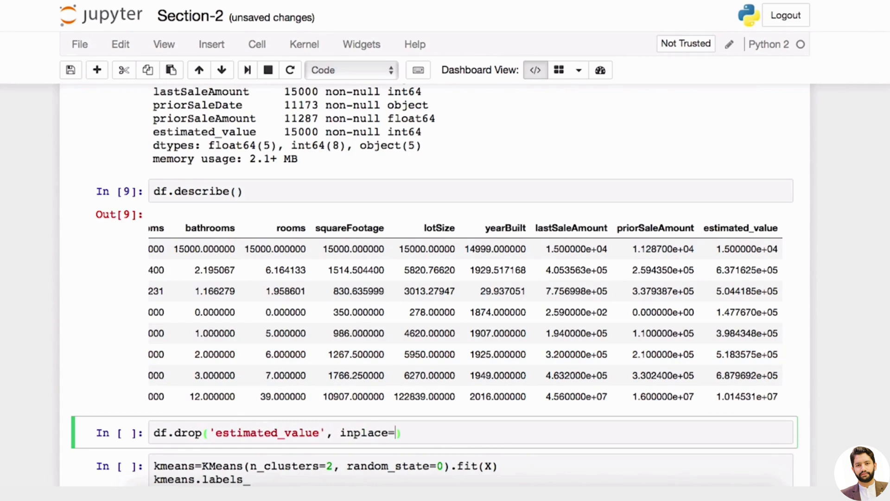
{"action": "type", "text": "True"}
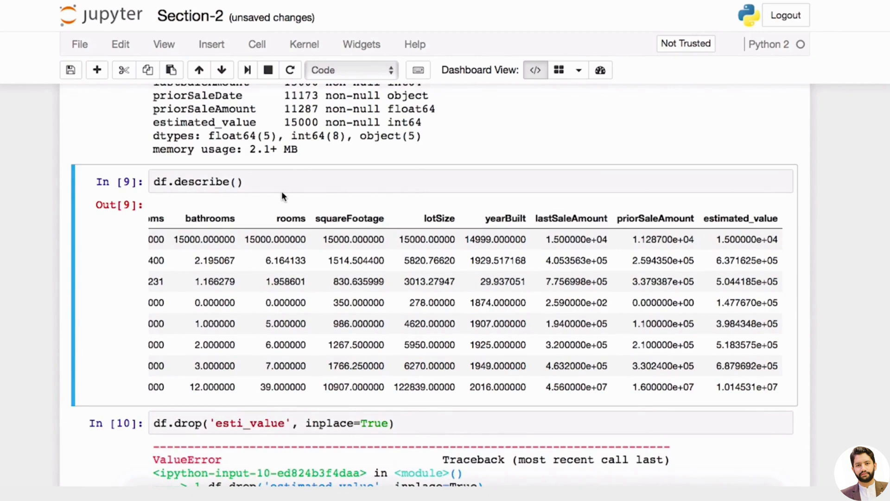
Replace inplace=True with axis=1 so the drop runs without the ValueError.
{"action": "scroll", "scroll_direction": "down", "scroll_amount": 3}
{"action": "type", "text": "mated"}
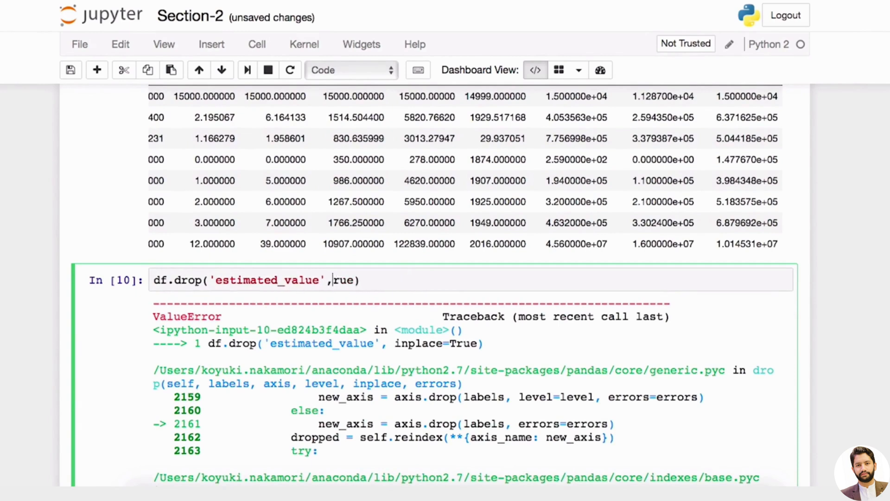
{"action": "key", "text": "Backspace"}
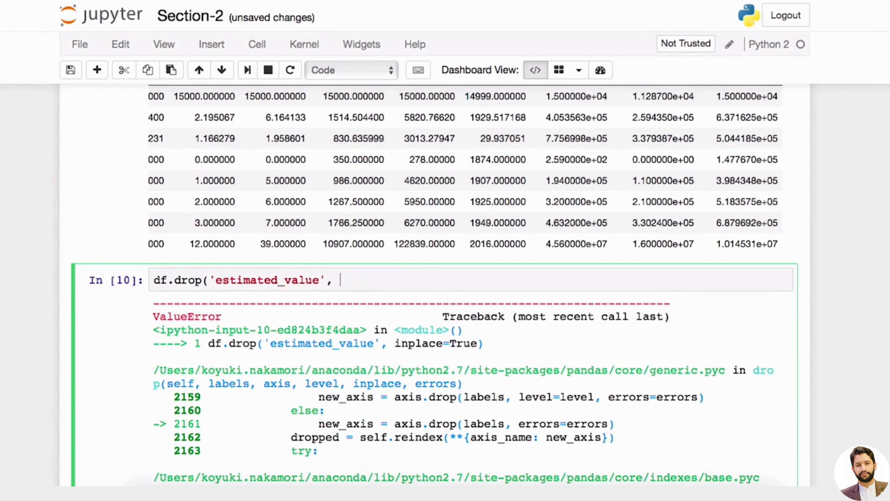
{"action": "type", "text": "axis=1)"}
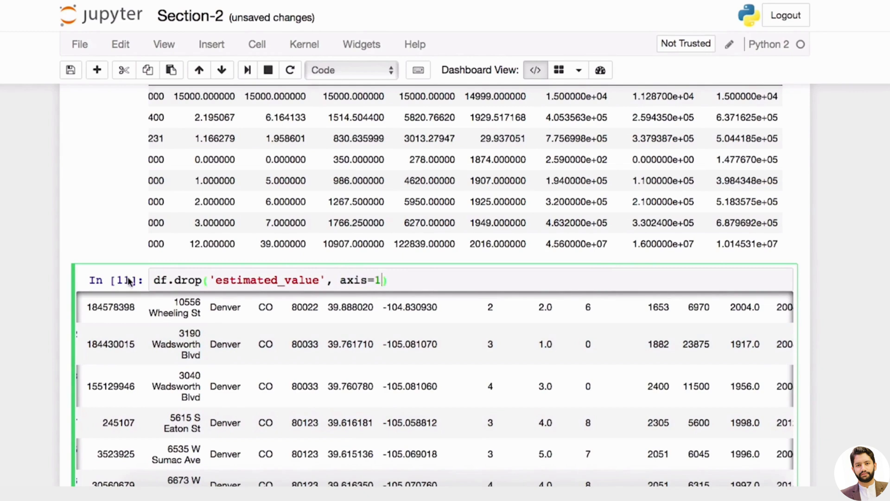
{"action": "type", "text": "df2"}
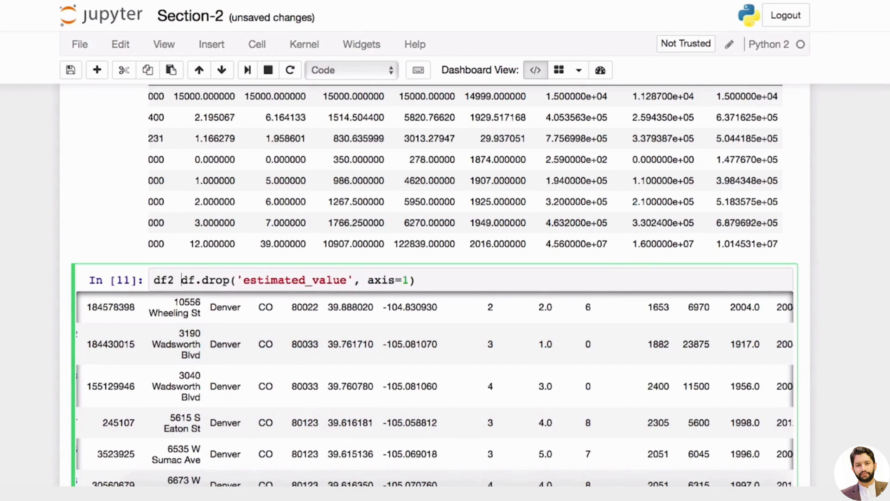
{"action": "key", "text": "Backspace"}
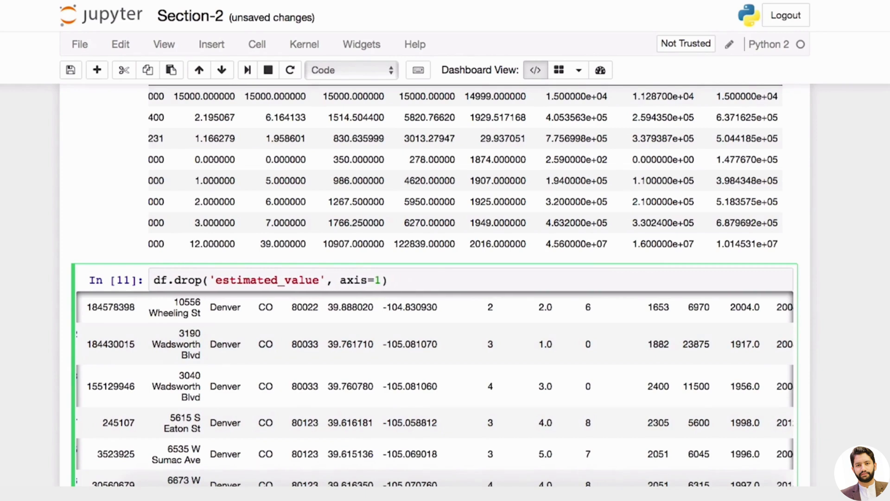
Assign the drop result to X and run the cell.
{"action": "type", "text": "X ="}
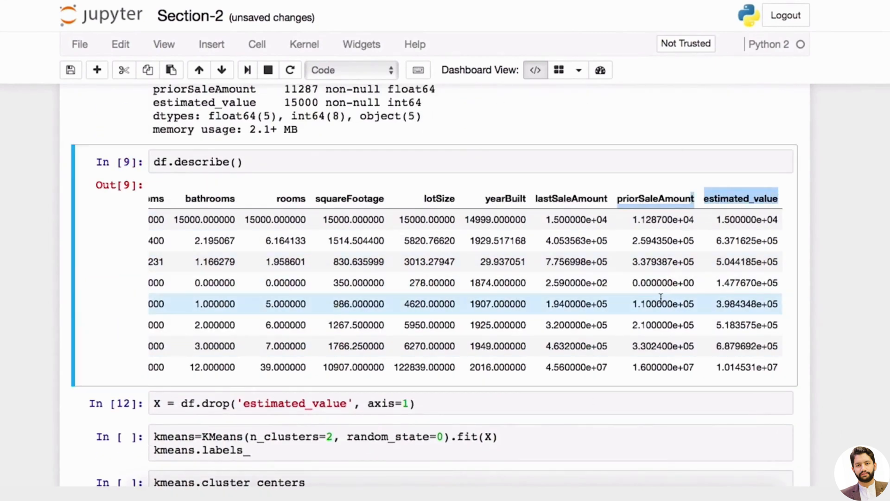
{"action": "left_click", "coordinate": [488, 402]}
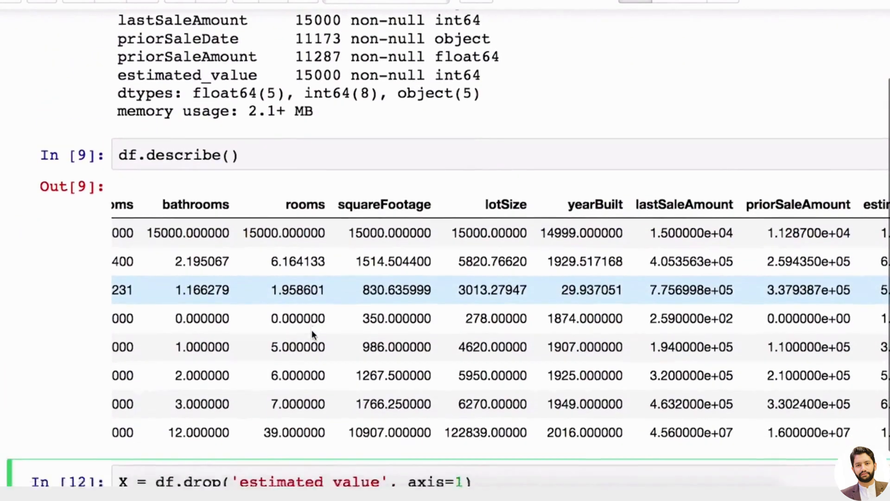
{"action": "scroll", "scroll_direction": "down", "scroll_amount": 3}
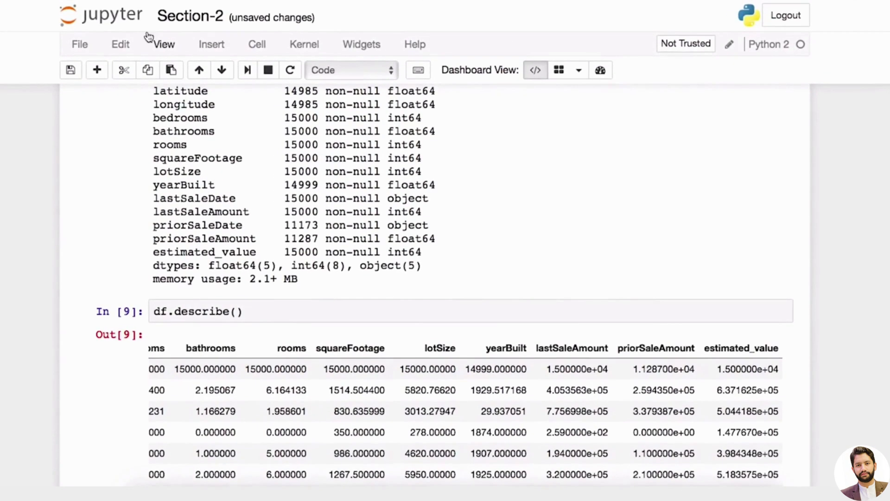
{"action": "scroll", "scroll_direction": "down", "scroll_amount": 3}
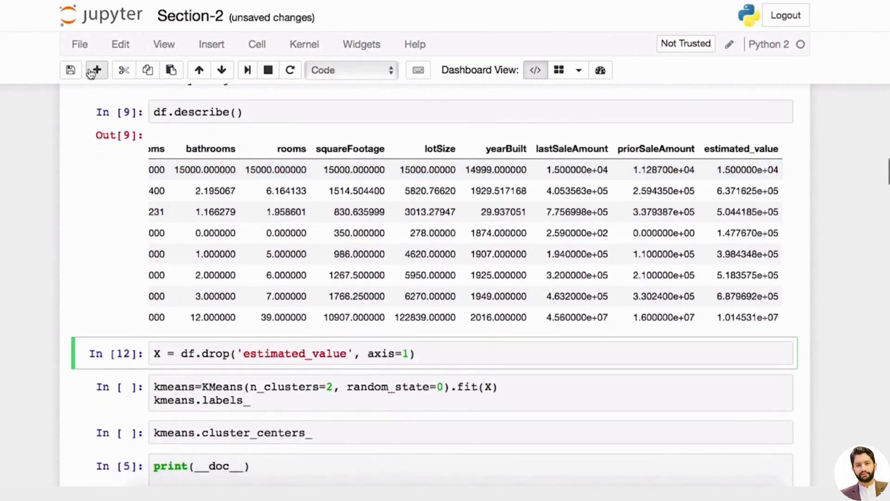
Add a cell below and start type( to check what X is.
{"action": "left_click", "coordinate": [98, 70]}
{"action": "type", "text": "X['']"}
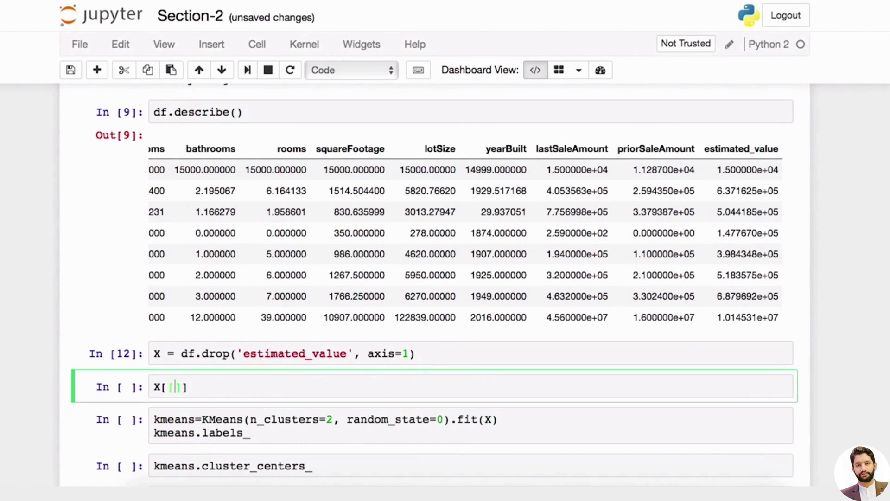
{"action": "left_click", "coordinate": [233, 355]}
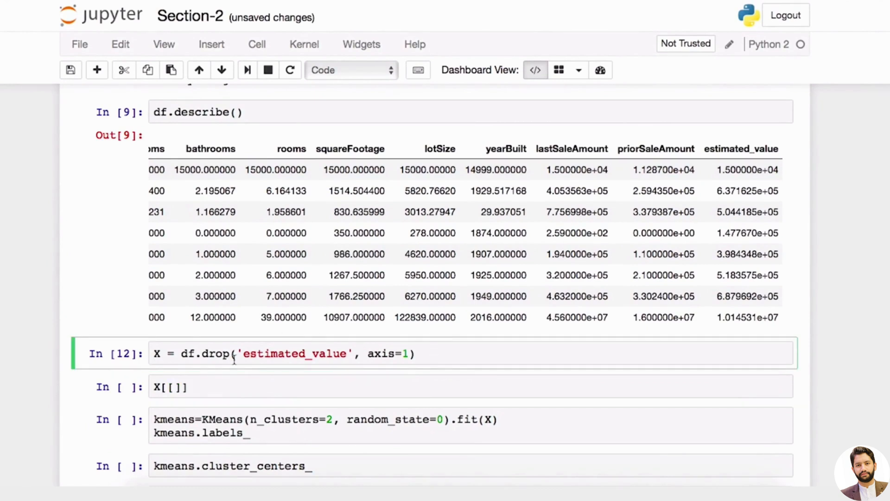
{"action": "type", "text": "type("}
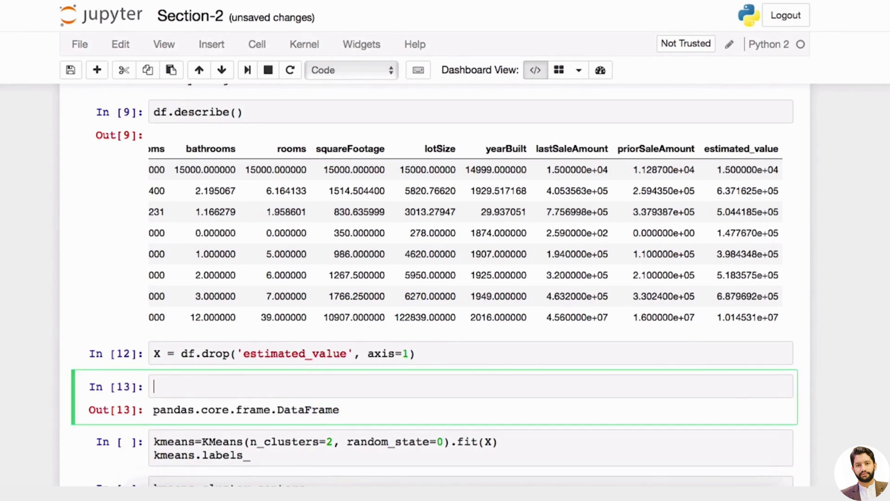
Reassign X to bedrooms, bathrooms, rooms, squareFootage, lotSize, yearBuilt and priorSaleAmount.
{"action": "type", "text": "X[]"}
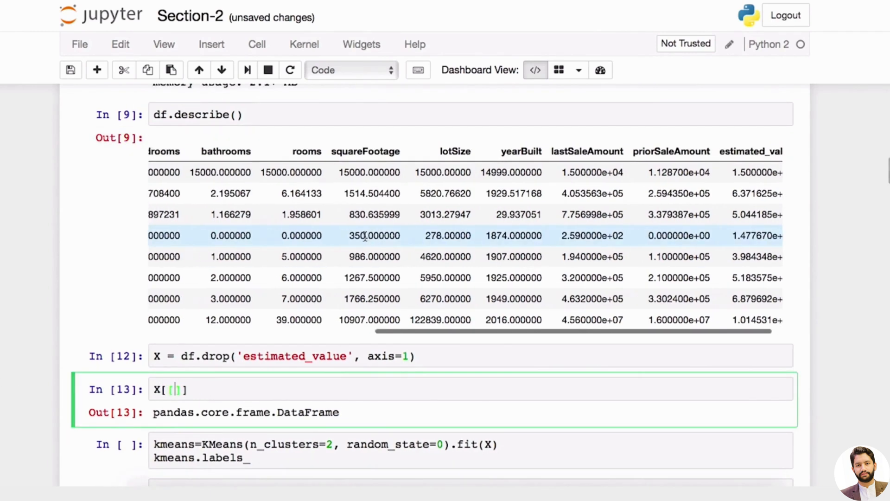
{"action": "scroll", "scroll_direction": "left", "scroll_amount": 3}
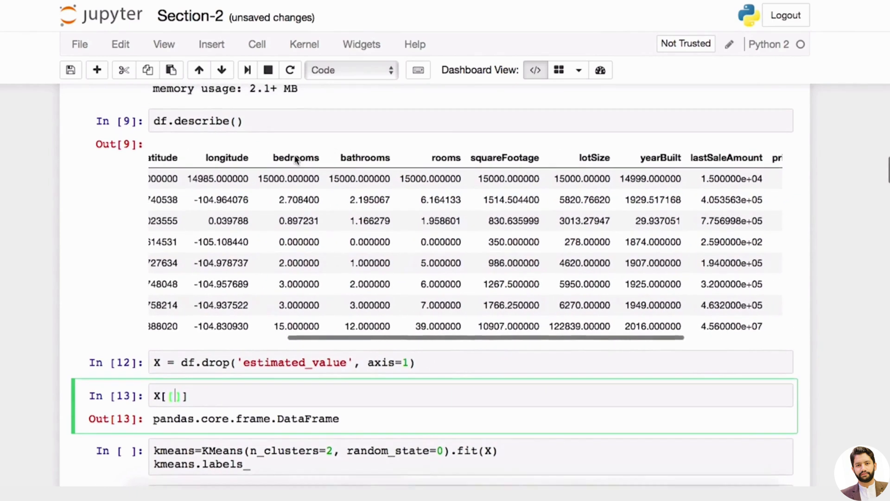
{"action": "scroll", "scroll_direction": "left", "scroll_amount": 3}
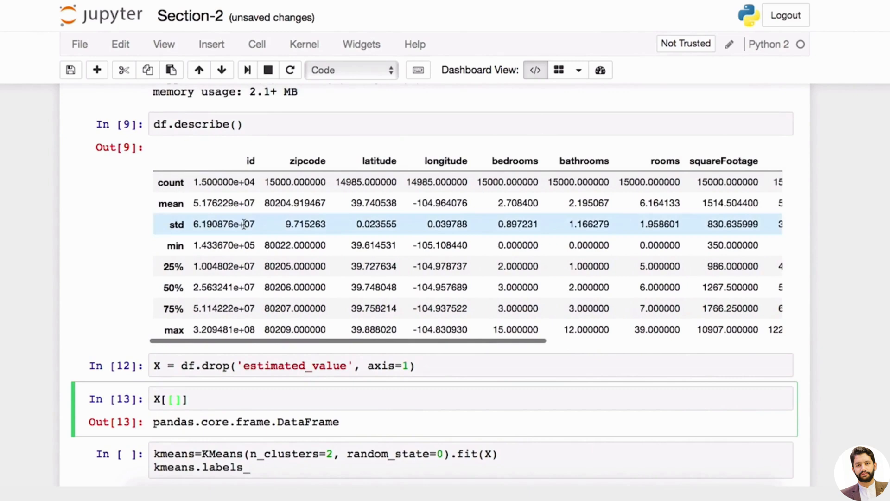
{"action": "scroll", "scroll_direction": "right", "scroll_amount": 3}
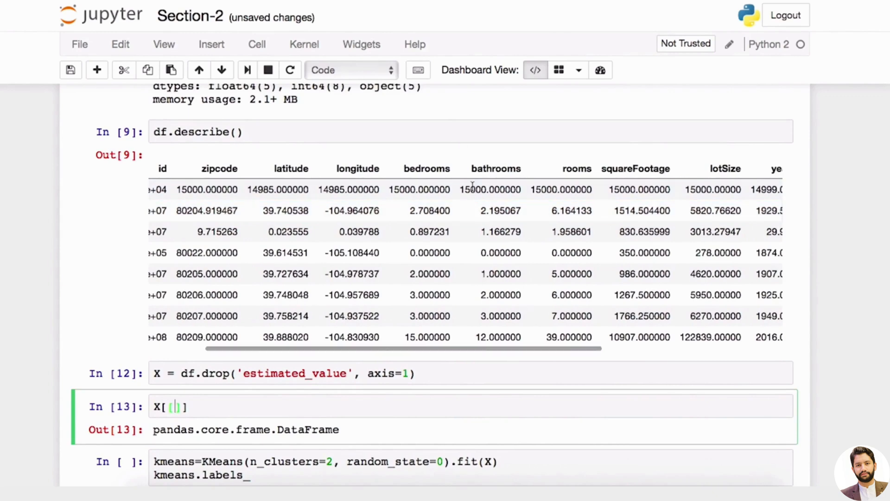
{"action": "scroll", "scroll_direction": "right", "scroll_amount": 3}
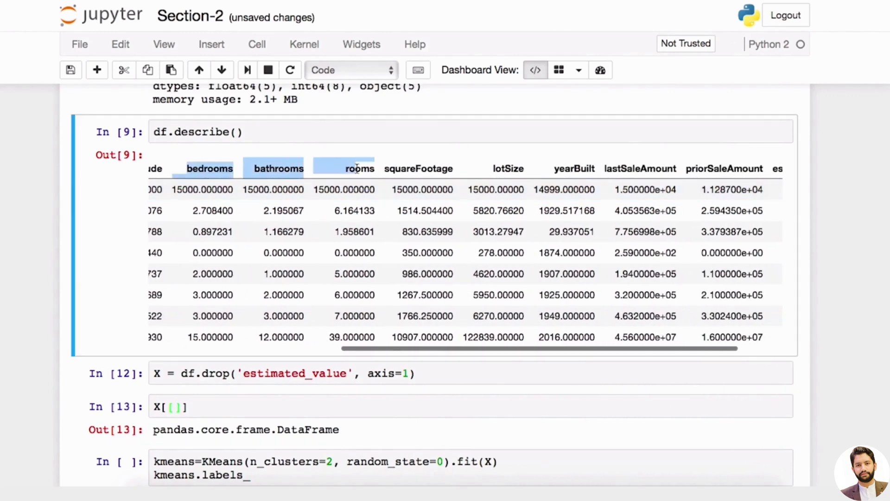
{"action": "left_click_drag", "start_coordinate": [358, 168], "coordinate": [591, 168]}
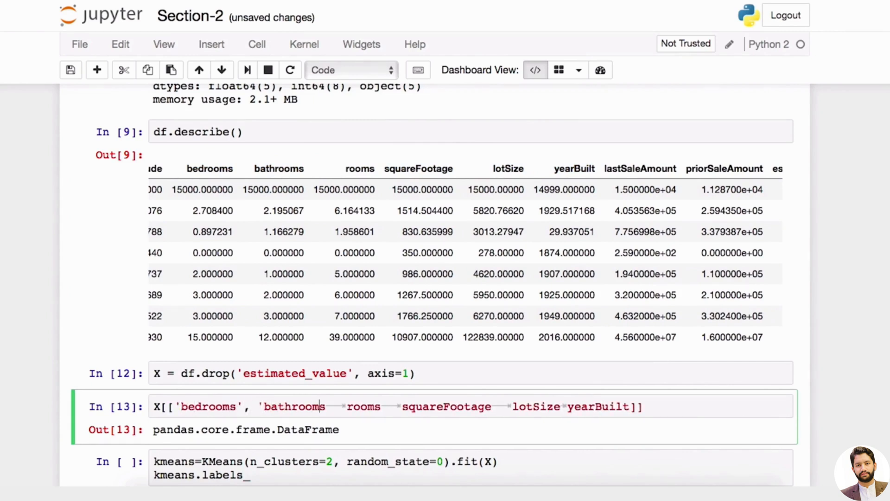
{"action": "type", "text": ","}
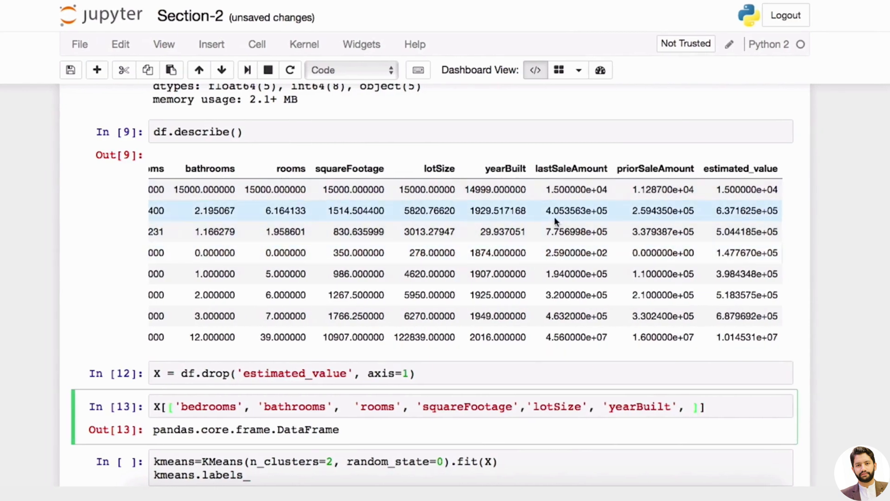
{"action": "double_click", "coordinate": [655, 167]}
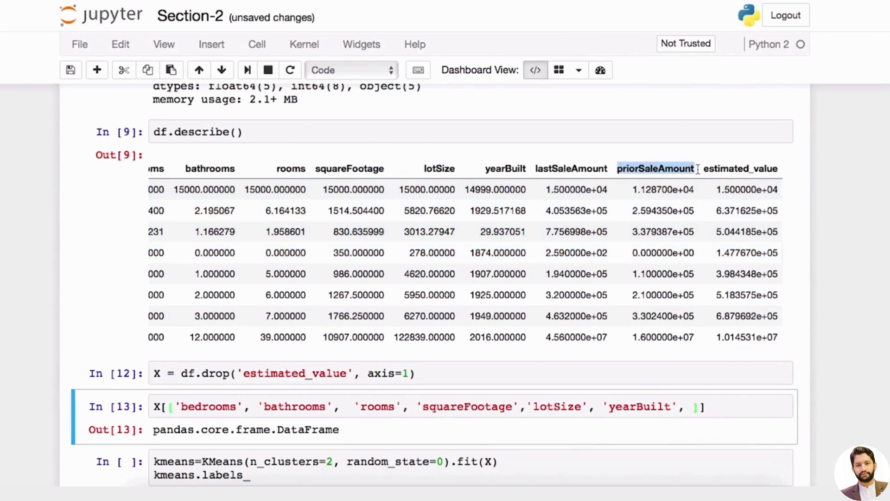
{"action": "type", "text": "'priorSaleAmount'"}
{"action": "type", "text": "X"}
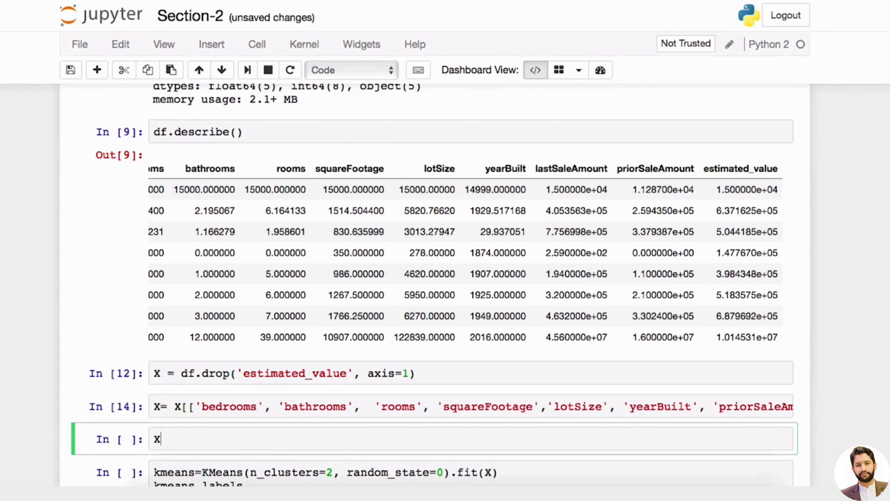
Preview X.head(2), run X.fillna(0, inplace=True), and add empty cells below it.
{"action": "type", "text": ".hea(2"}
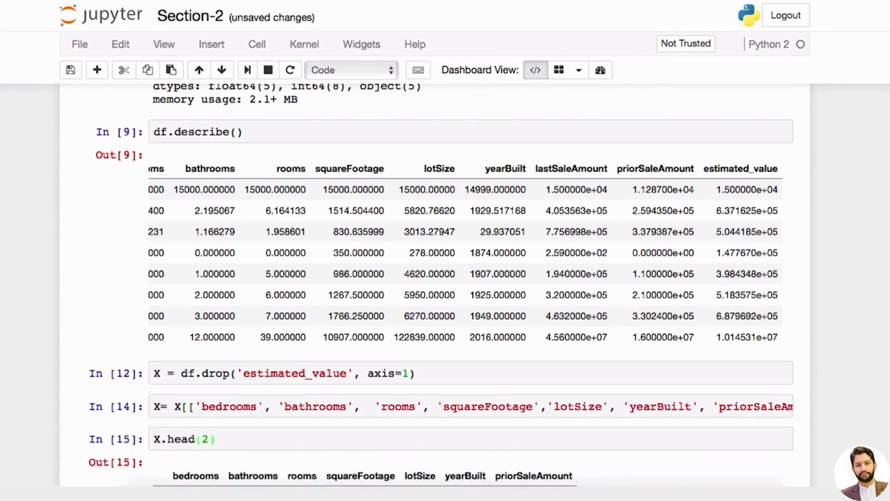
{"action": "scroll", "scroll_direction": "down", "scroll_amount": 3}
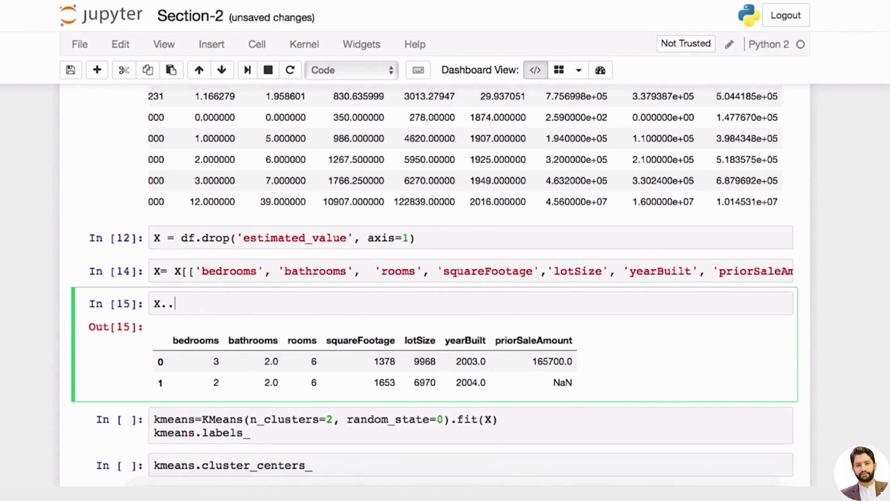
{"action": "type", "text": "filln"}
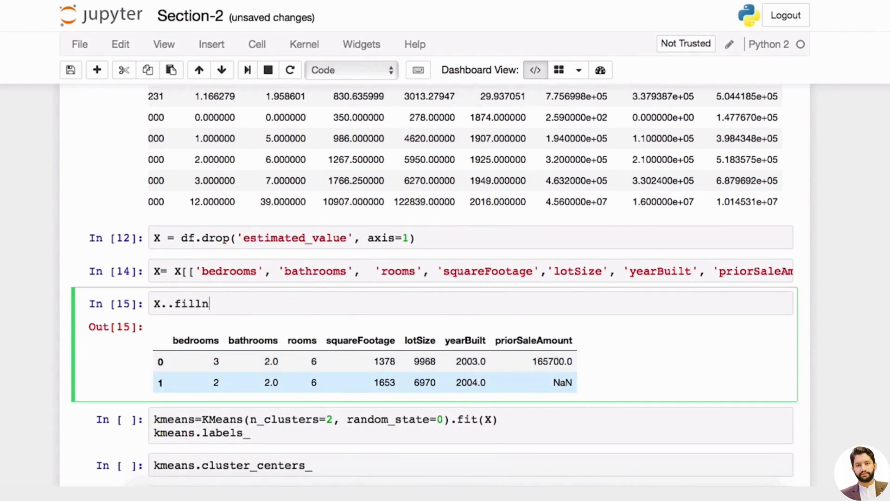
{"action": "type", "text": "a(0)"}
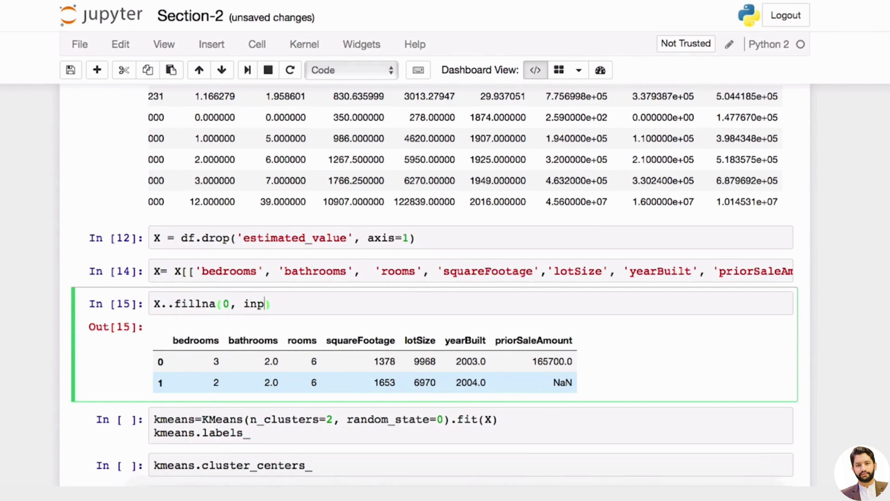
{"action": "type", "text": "lace=True"}
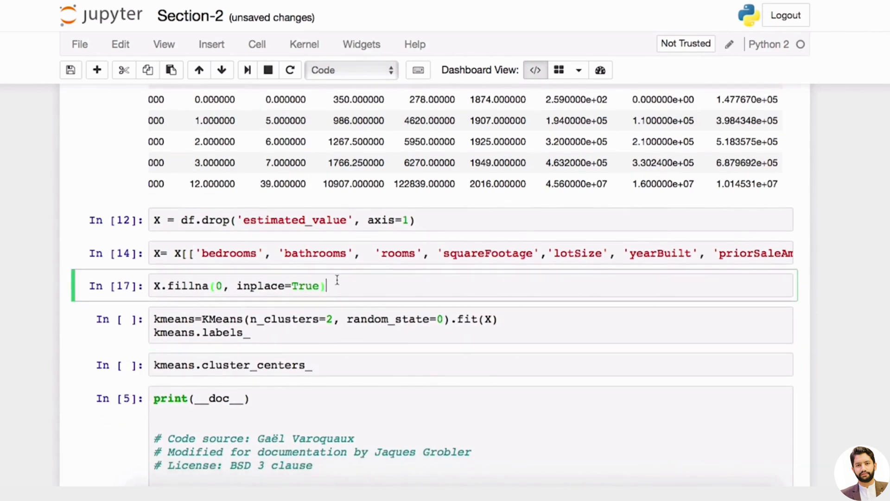
{"action": "mouse_move", "coordinate": [336, 286]}
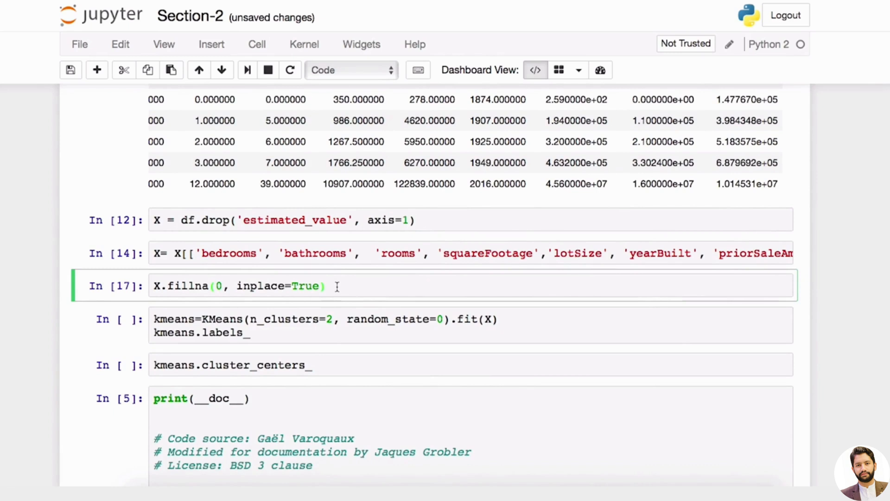
{"action": "left_click", "coordinate": [250, 334]}
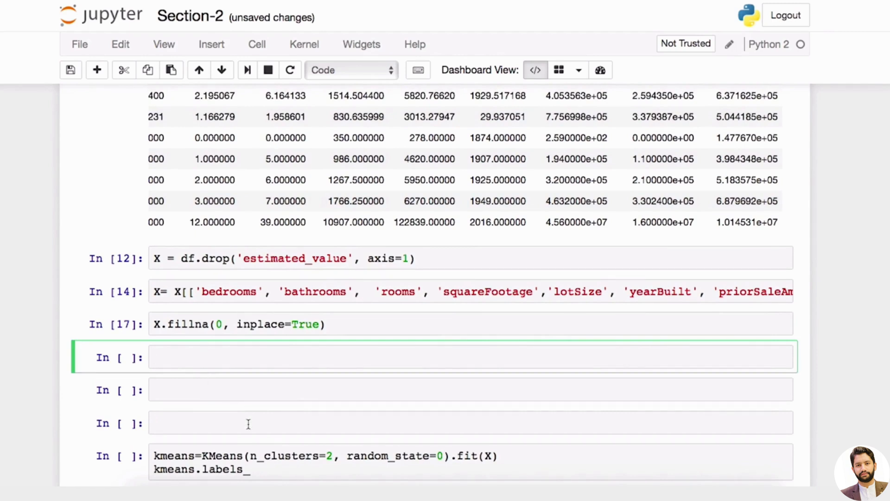
Fit kmean = KMeans(n_clusters=5, random_state=0).fit(X) in the empty cell.
{"action": "type", "text": "KMeans"}
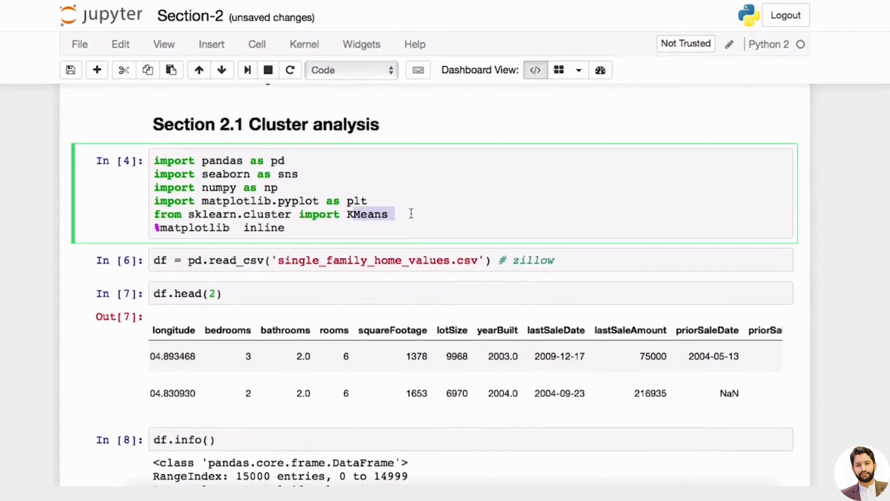
{"action": "double_click", "coordinate": [367, 214]}
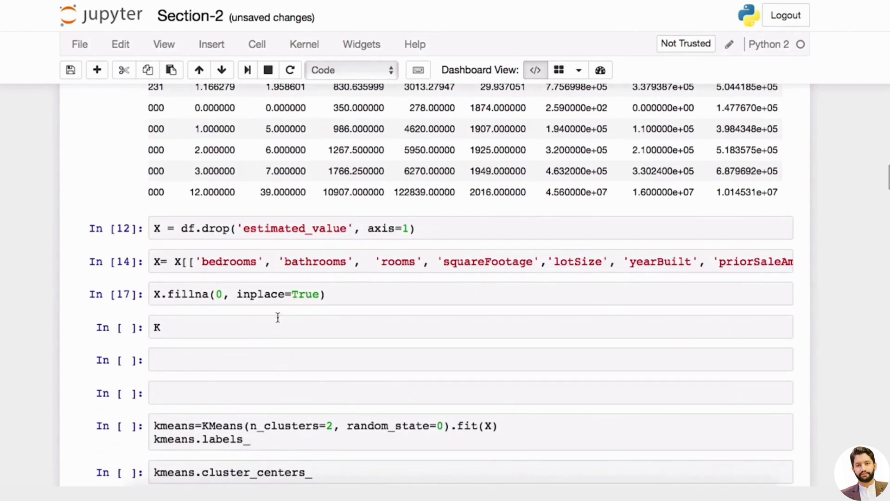
{"action": "type", "text": "Means"}
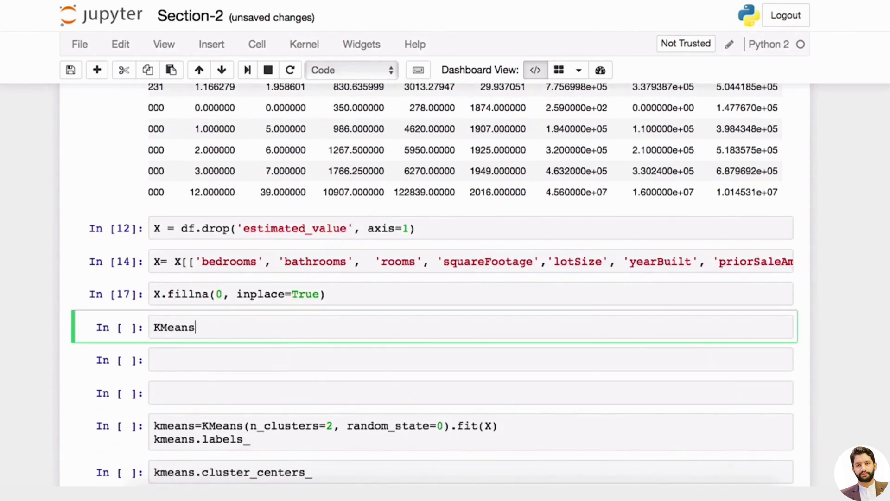
{"action": "type", "text": "(n_"}
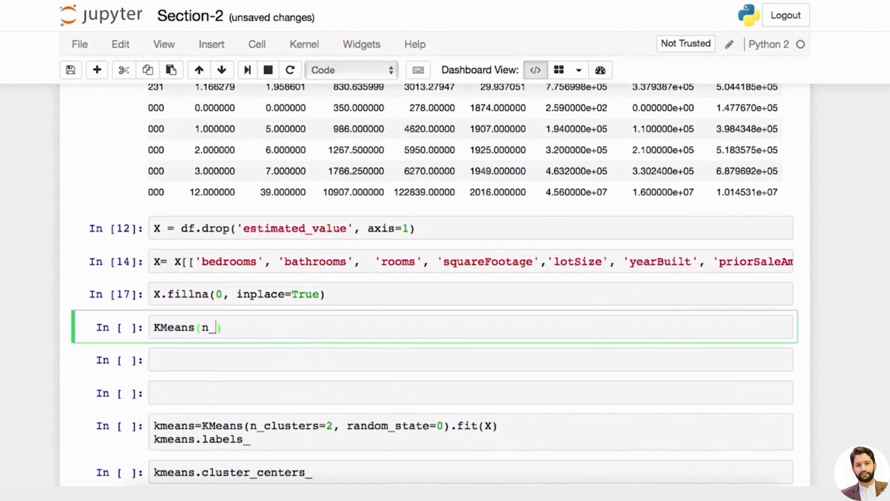
{"action": "type", "text": "cluster"}
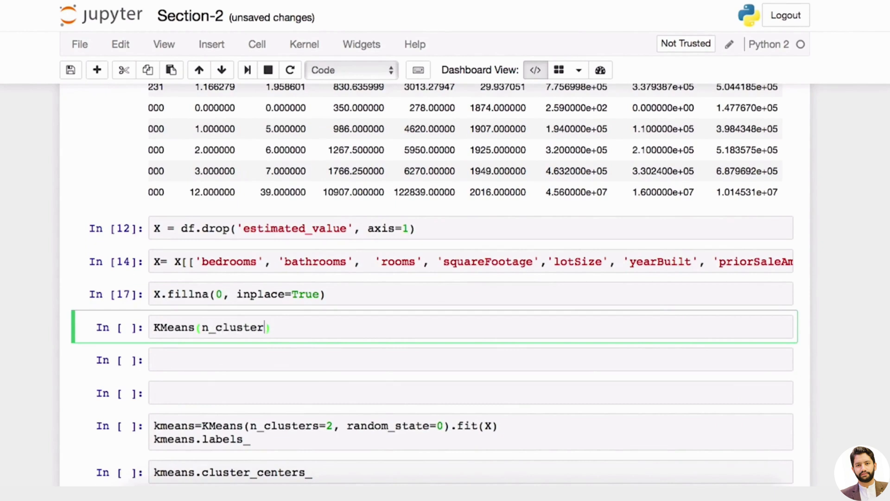
{"action": "type", "text": "=5,"}
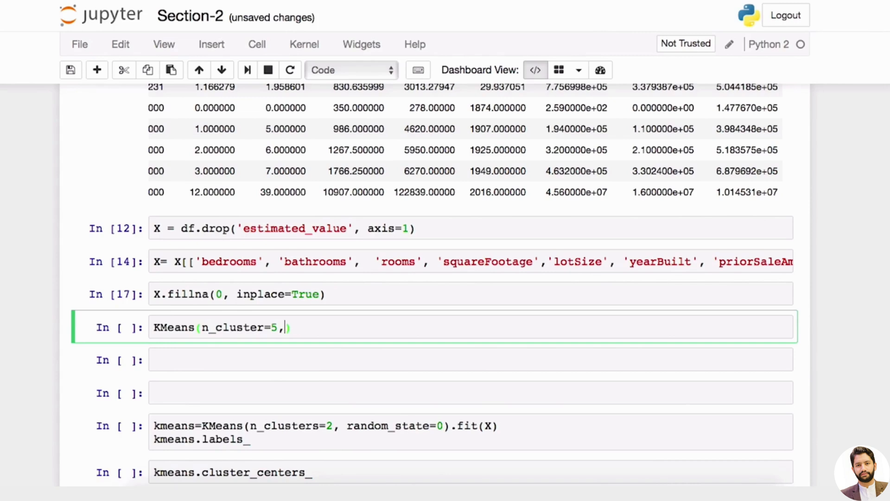
{"action": "type", "text": "random_state"}
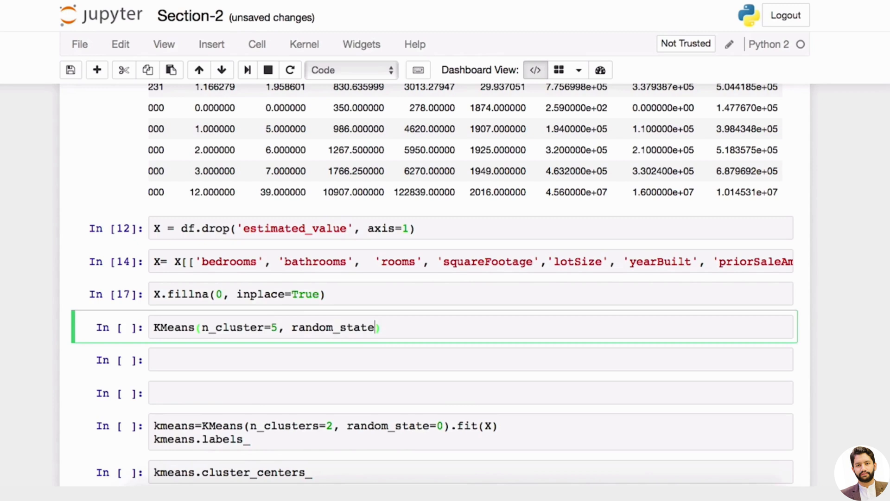
{"action": "type", "text": "=0"}
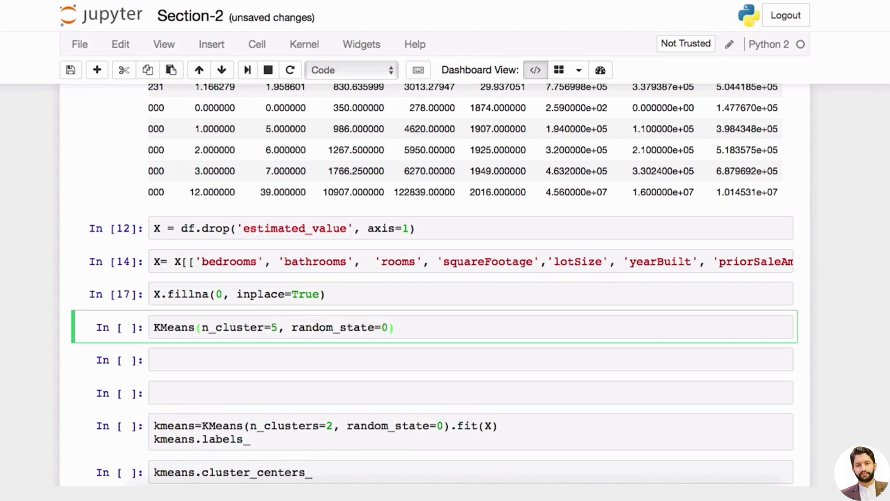
{"action": "type", "text": ".fir"}
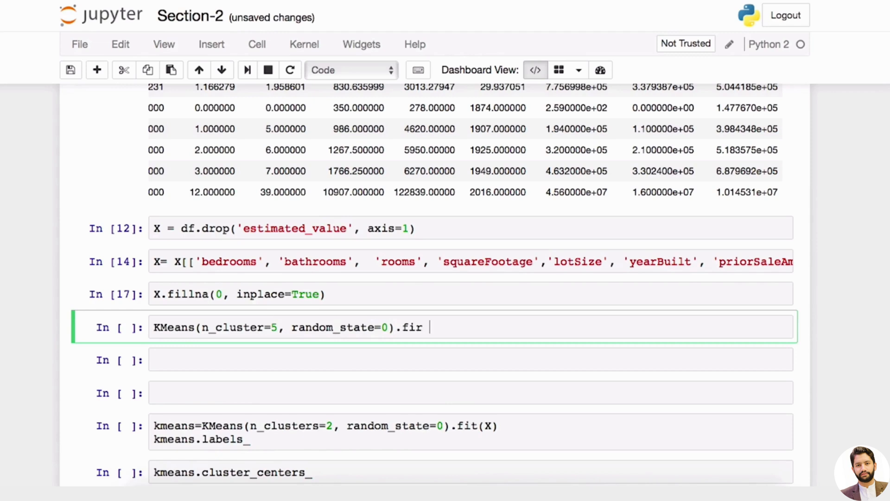
{"action": "type", "text": "t(X)"}
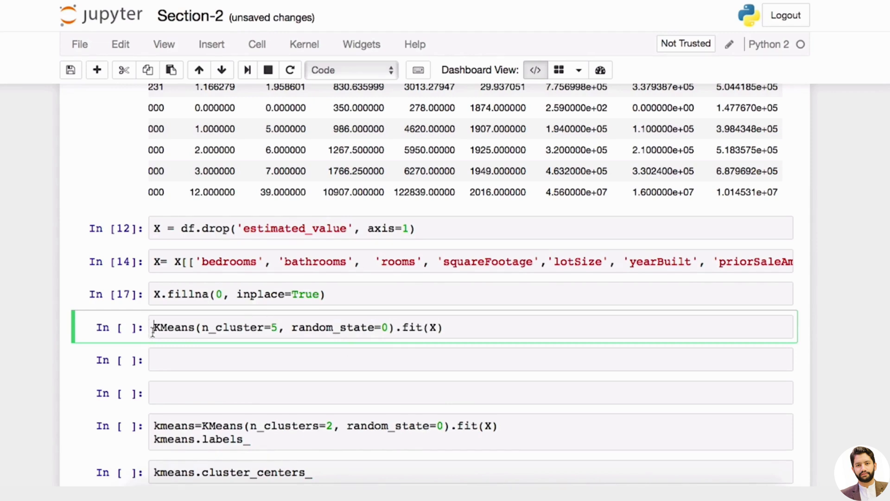
{"action": "type", "text": "kmean ="}
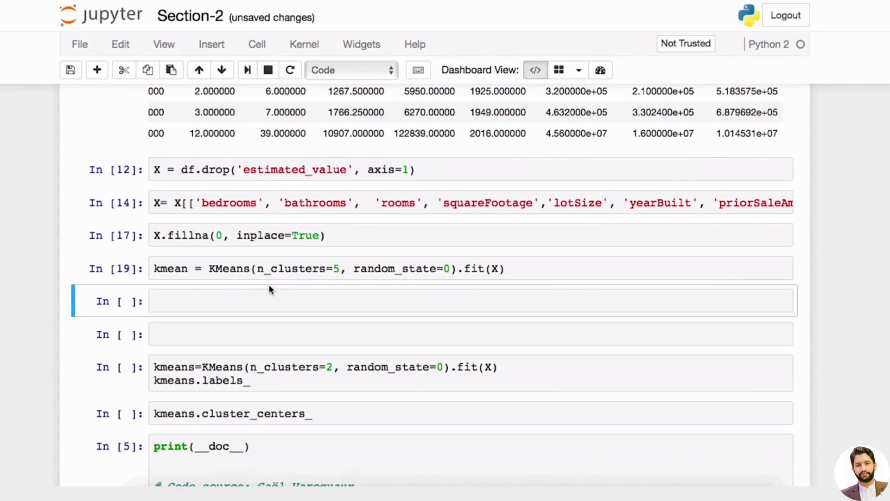
Rename the model to kmeans, display its parameters, and return kmeans.labels_.
{"action": "type", "text": "kmean"}
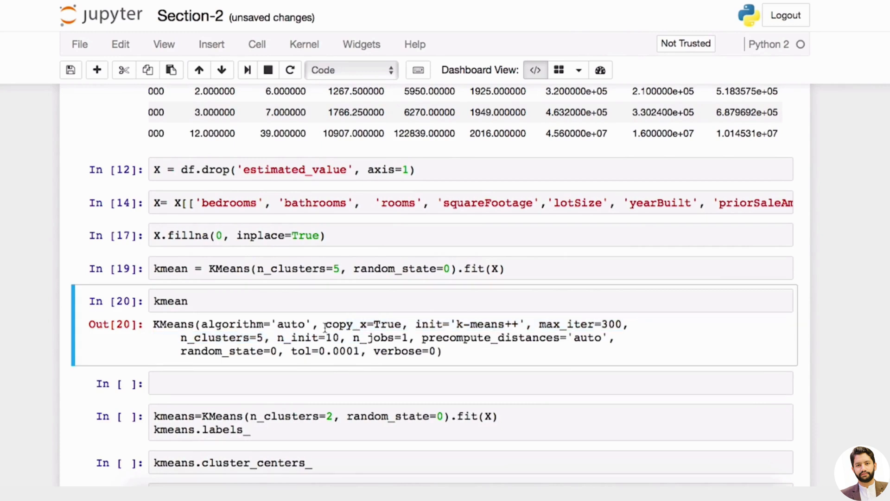
{"action": "mouse_move", "coordinate": [494, 352]}
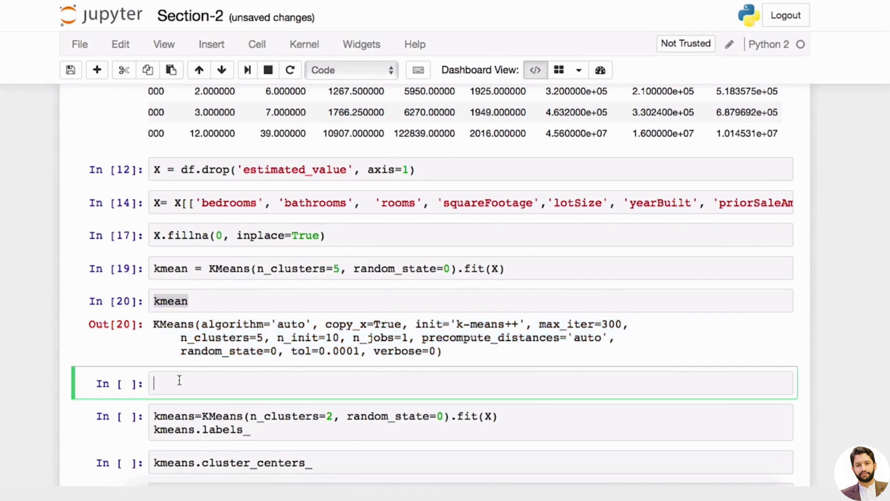
{"action": "type", "text": "k"}
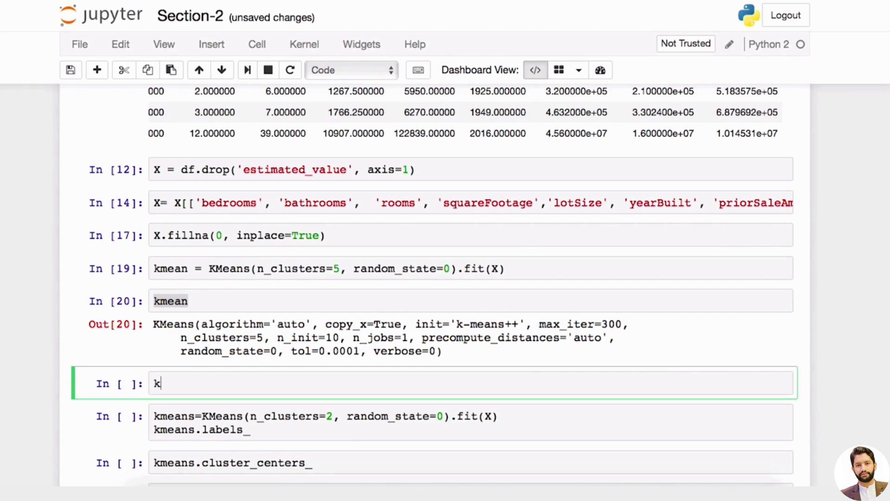
{"action": "type", "text": "mea"}
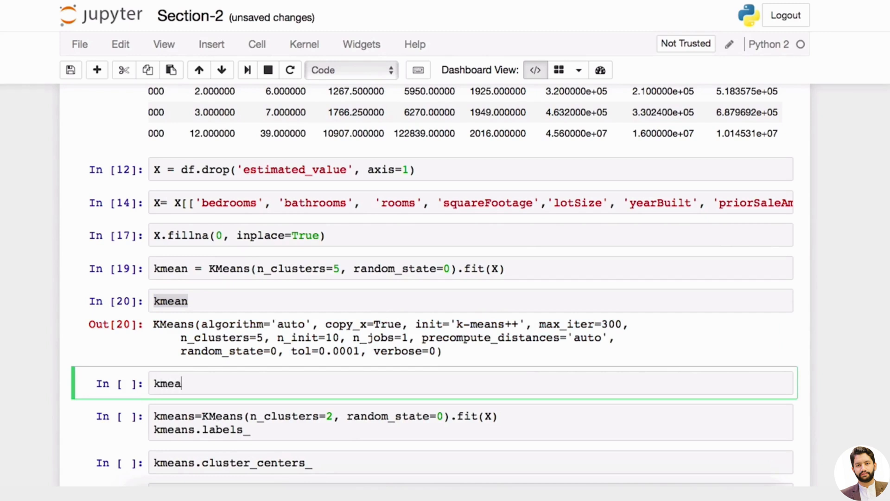
{"action": "type", "text": "ns."}
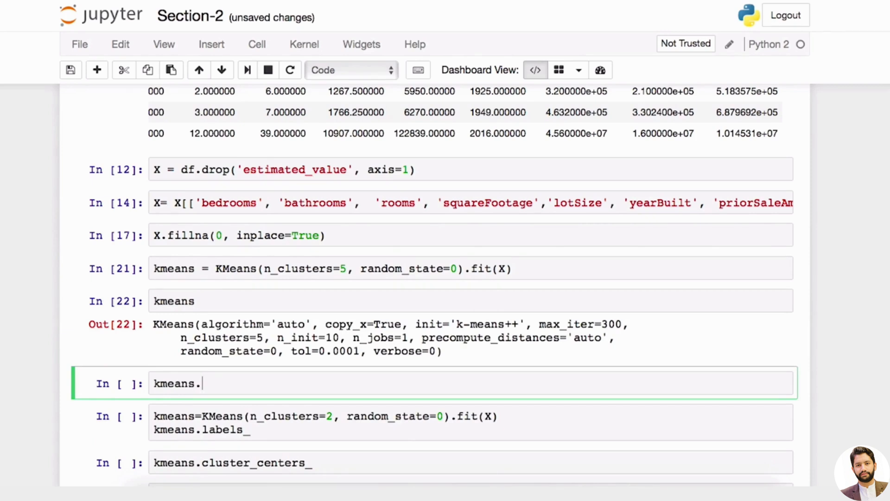
{"action": "key", "text": "Tab"}
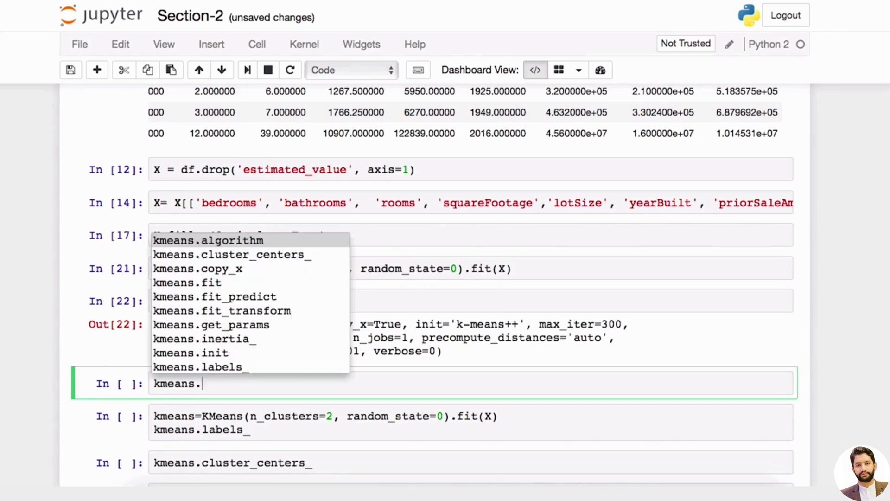
{"action": "scroll", "scroll_direction": "down", "scroll_amount": 3}
{"action": "type", "text": "labels_"}
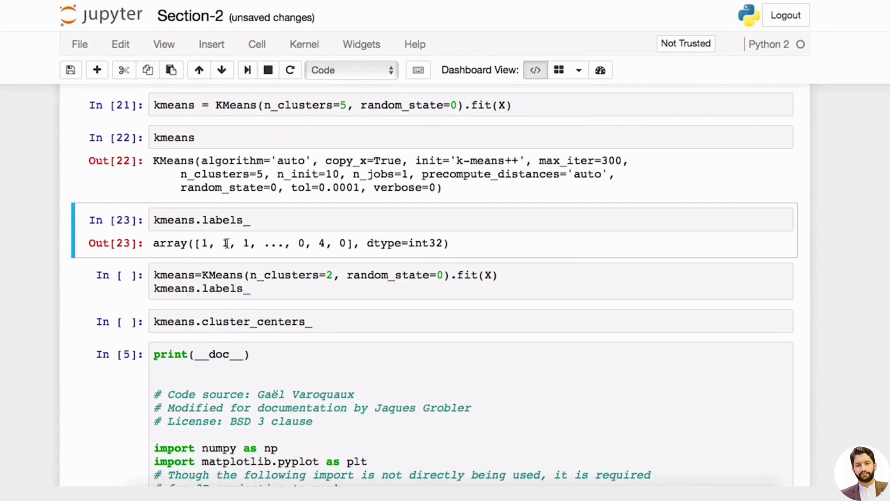
Check len(kmeans.labels_) against X.shape (15000, 7) and print kmeans.cluster_centers_.
{"action": "double_click", "coordinate": [225, 243]}
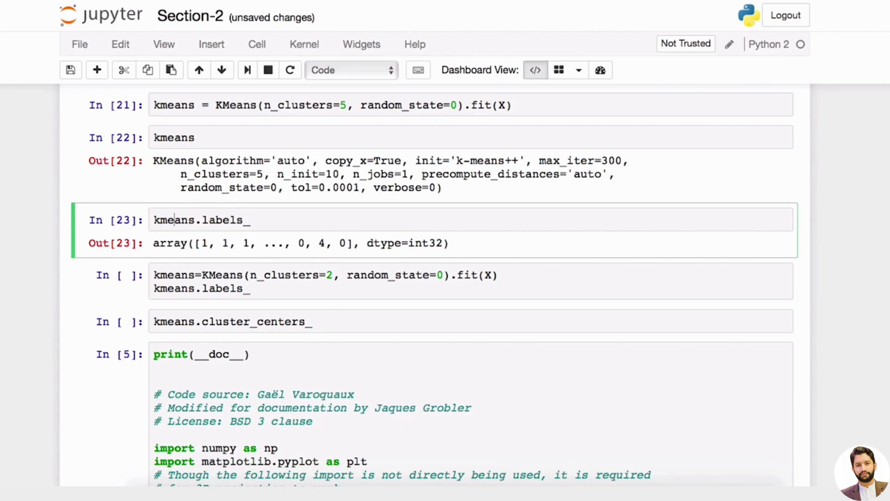
{"action": "type", "text": "len("}
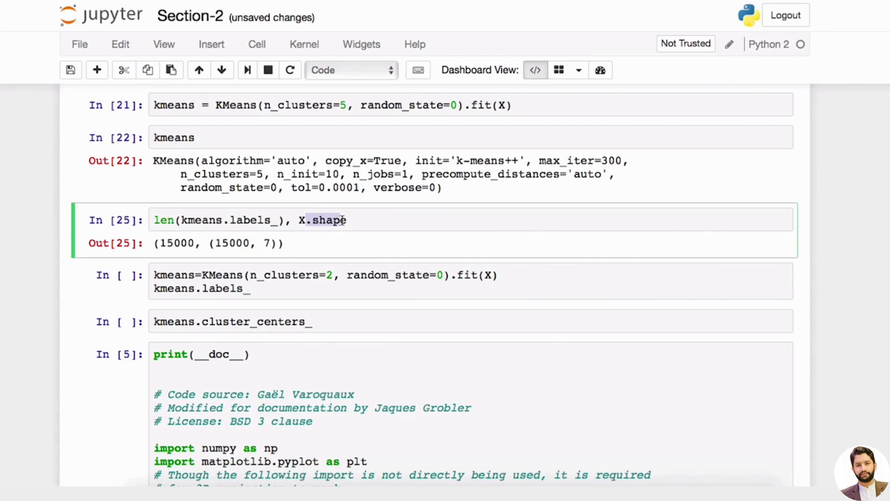
{"action": "left_click", "coordinate": [283, 274]}
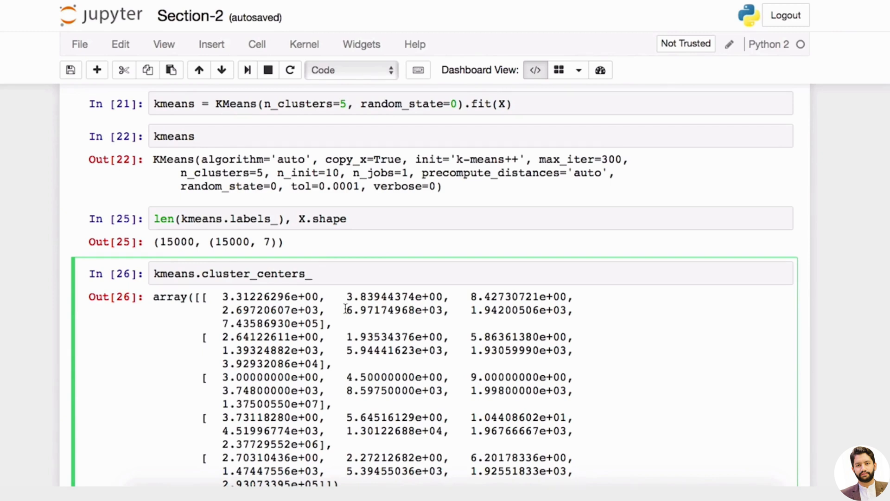
Show cluster_centers_.shape as (5, 7), then the first centre via cluster_centers_[0].
{"action": "type", "text": ".shape"}
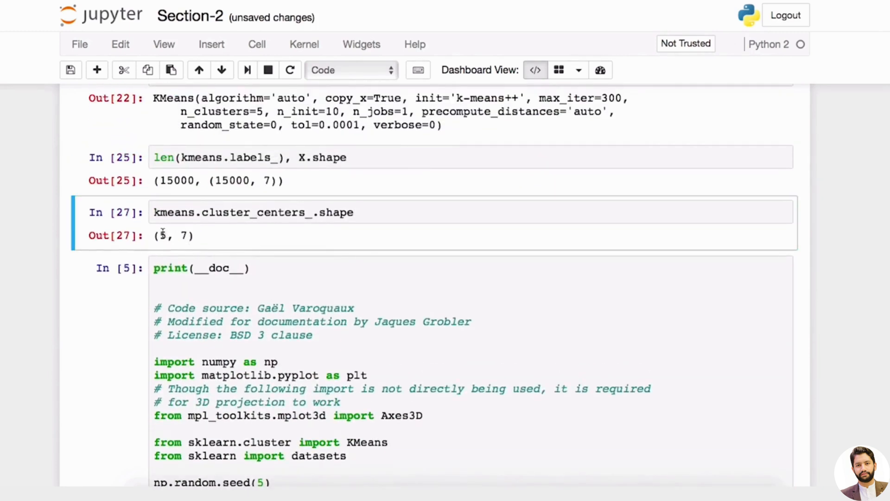
{"action": "double_click", "coordinate": [184, 237]}
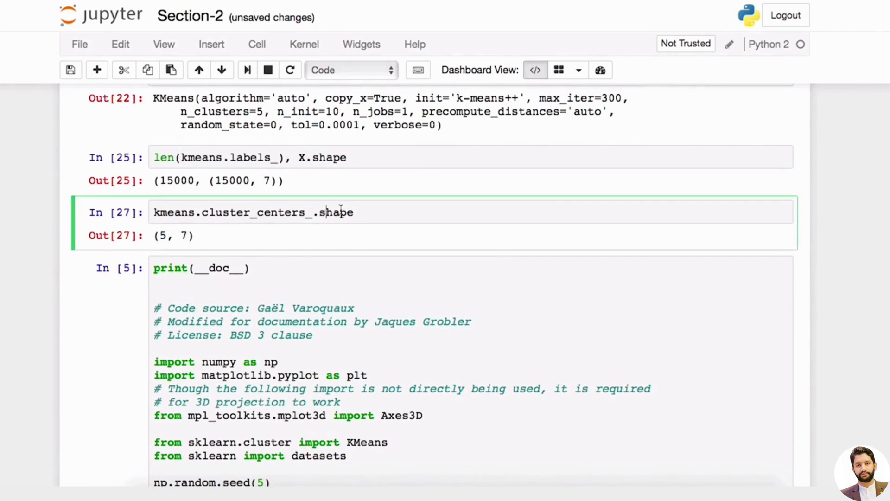
{"action": "type", "text": "[0]"}
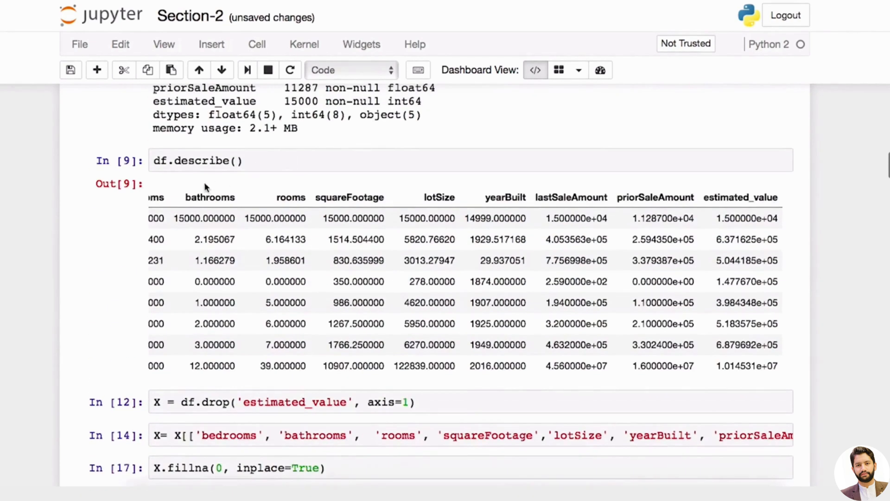
{"action": "scroll", "scroll_direction": "down", "scroll_amount": 3}
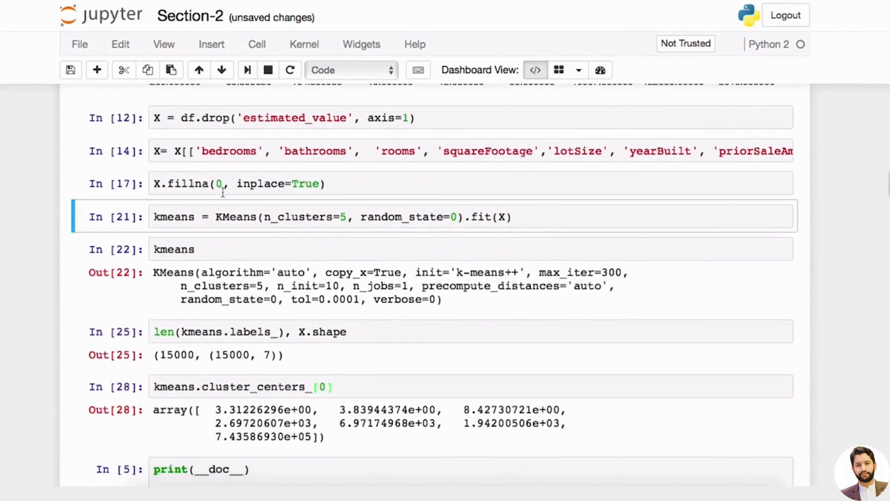